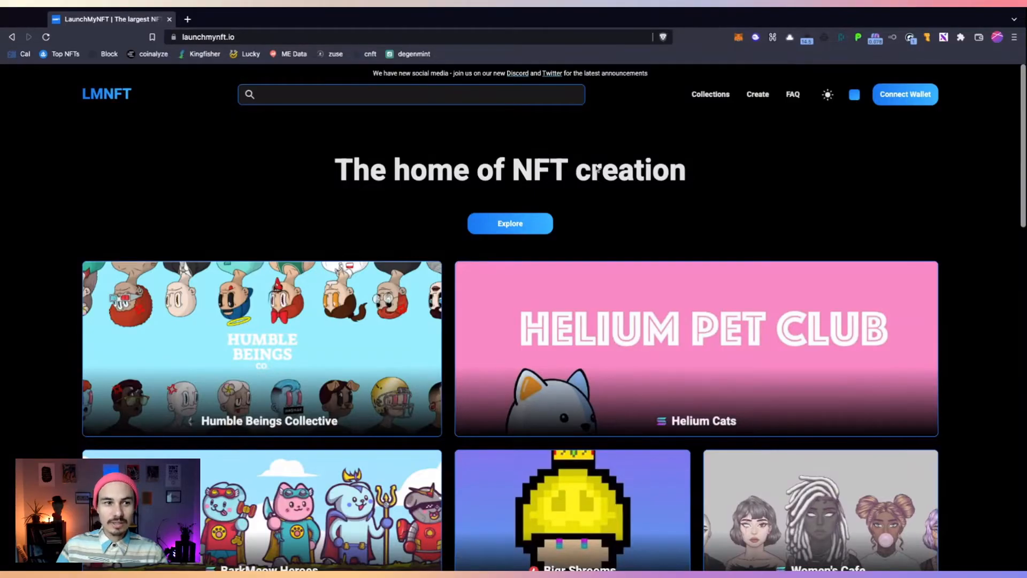
Connect the Phantom Solana wallet to LaunchMyNFT from the home page header.
scroll("down", 3)
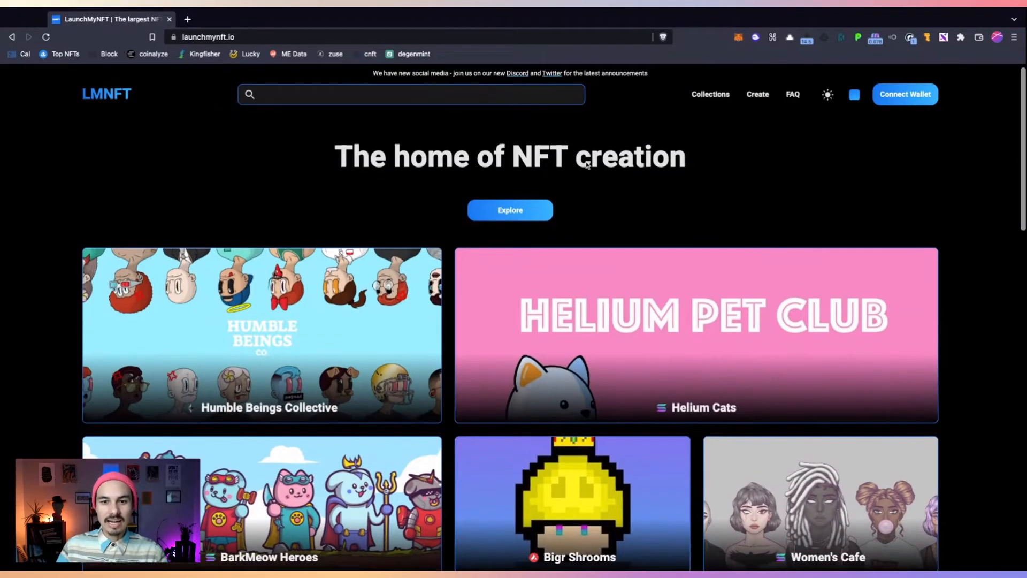
scroll("down", 3)
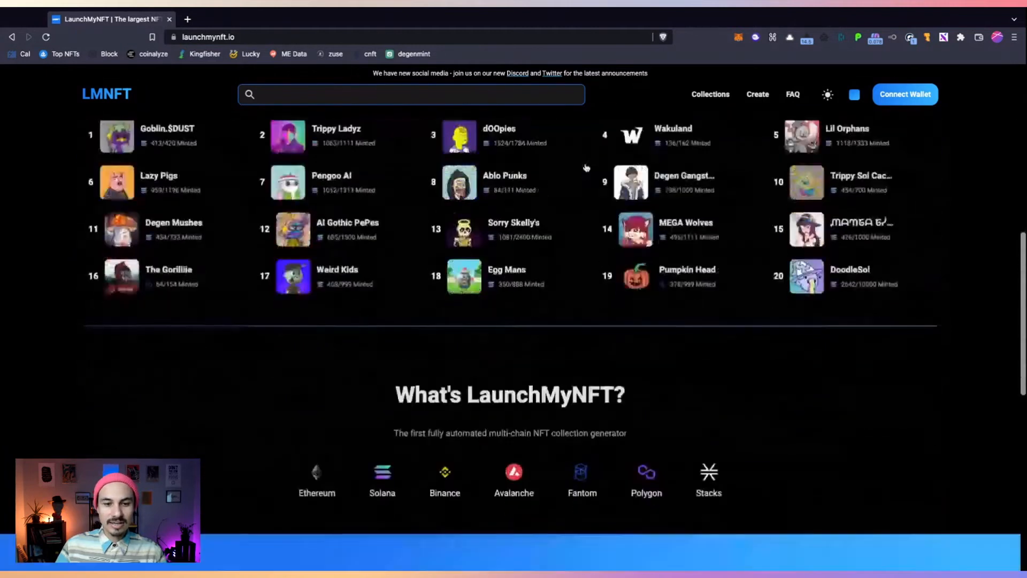
scroll("down", 3)
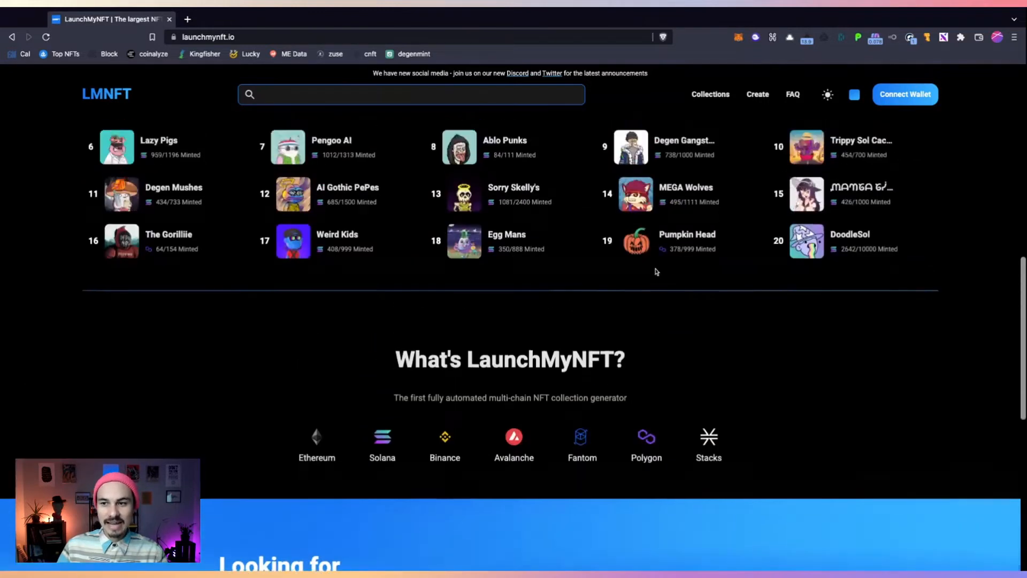
scroll("up", 3)
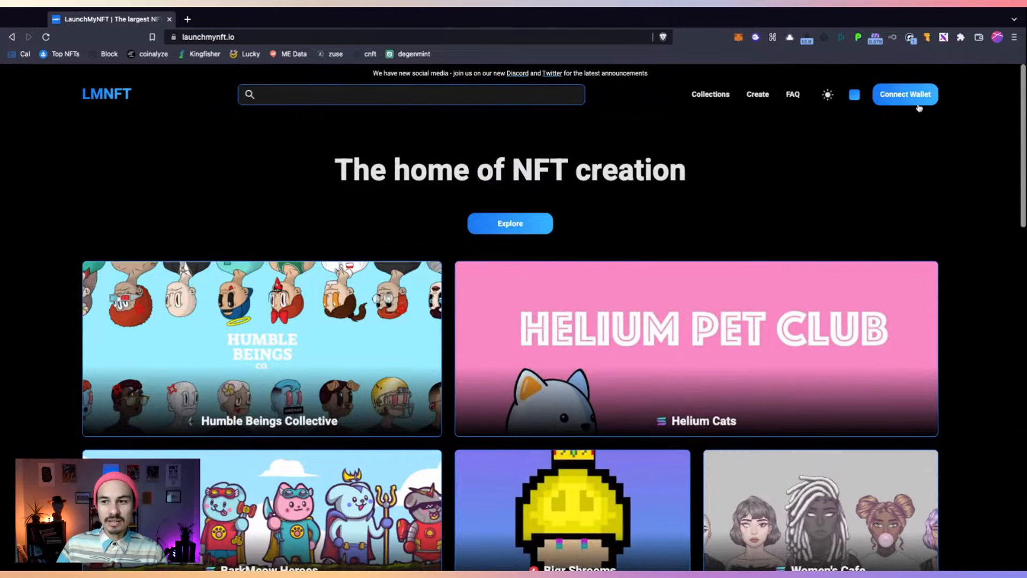
left_click(904, 94)
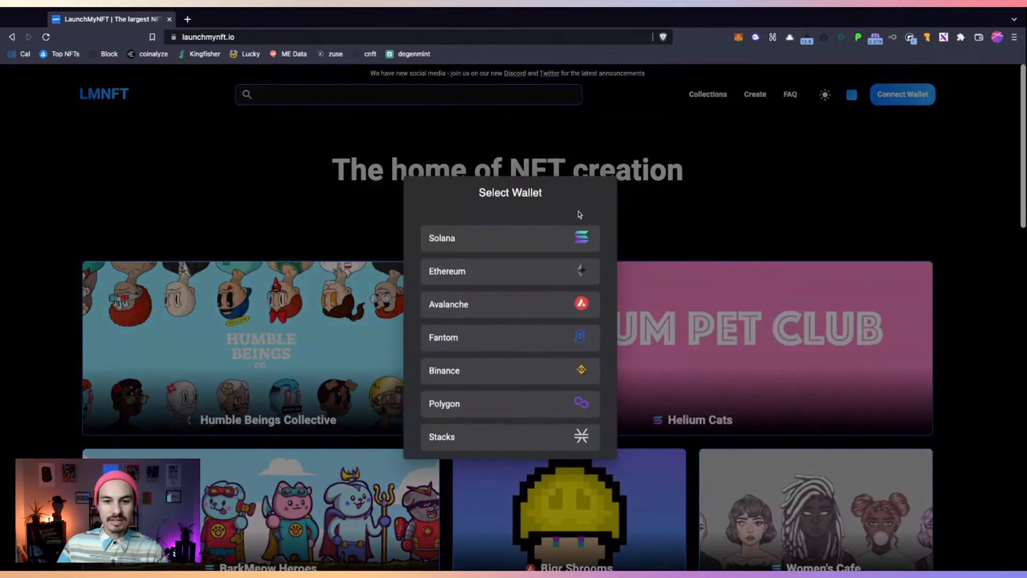
left_click(442, 238)
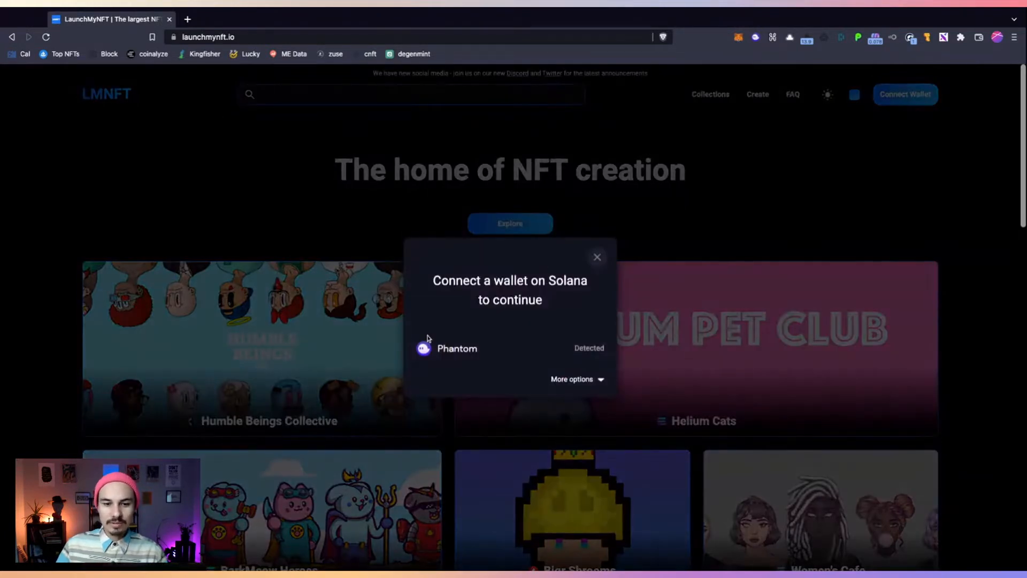
left_click(456, 348)
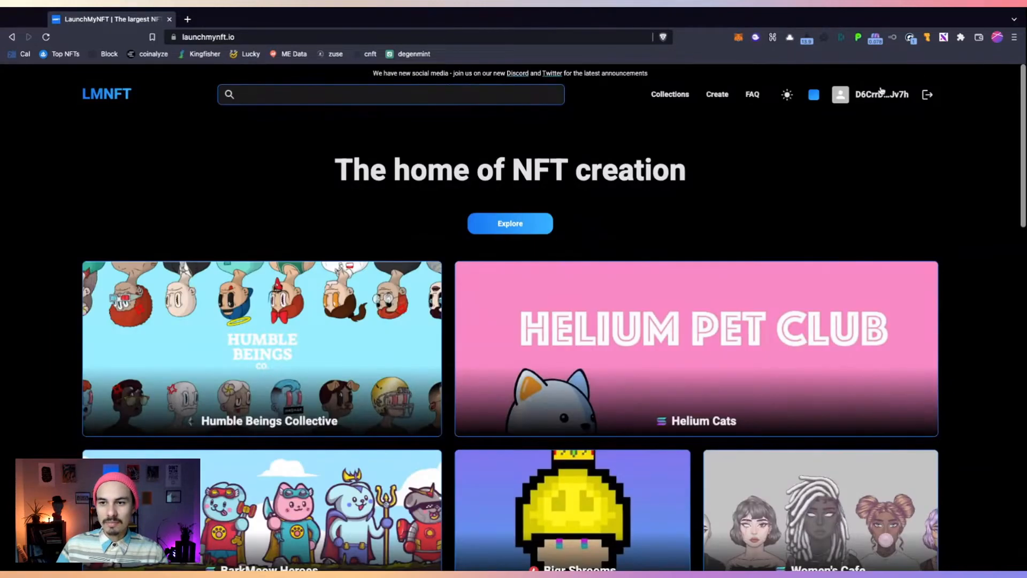
From the Create menu, start a new randomly generated collection.
left_click(715, 94)
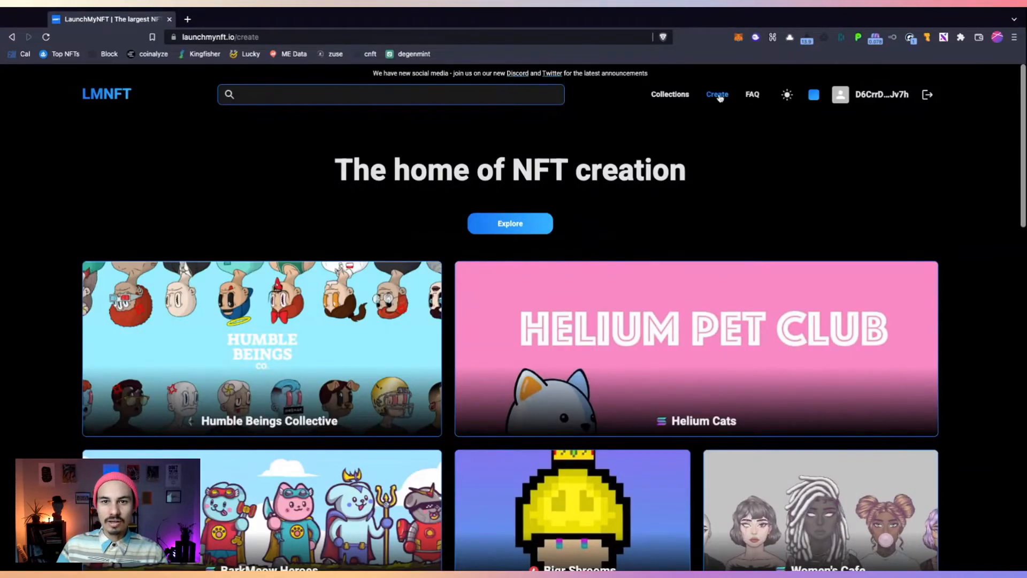
left_click(717, 93)
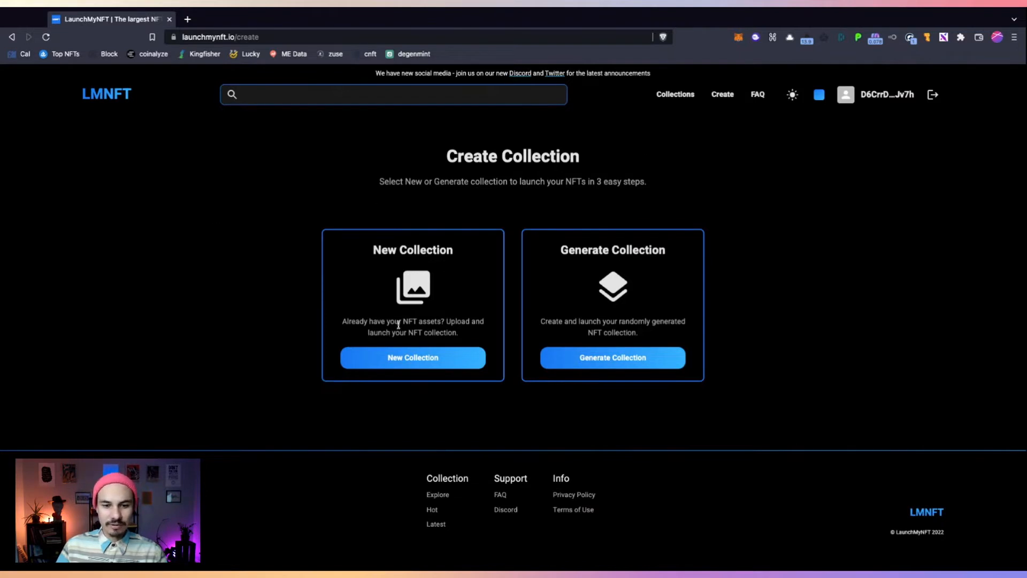
mouse_move(274, 239)
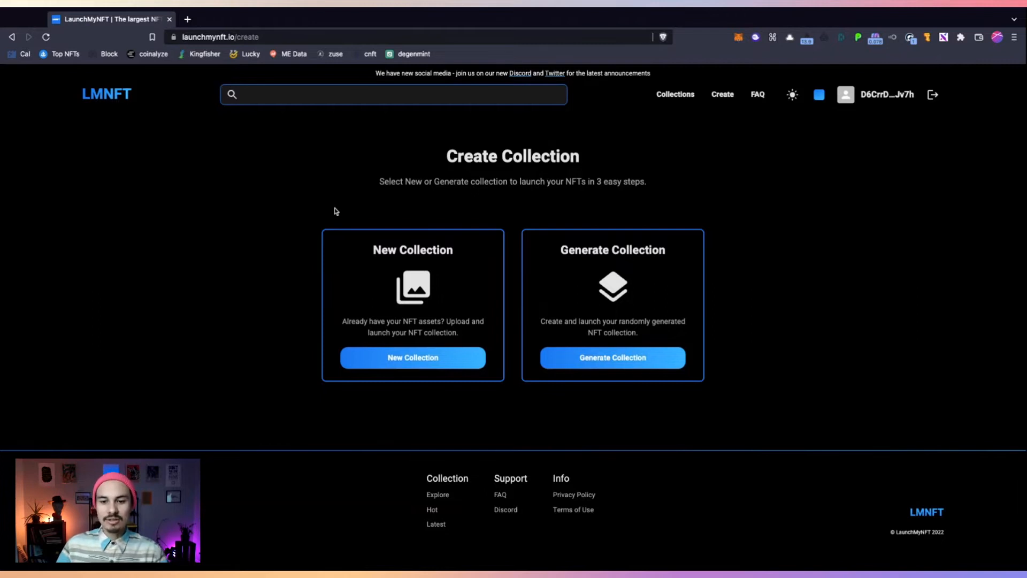
mouse_move(667, 320)
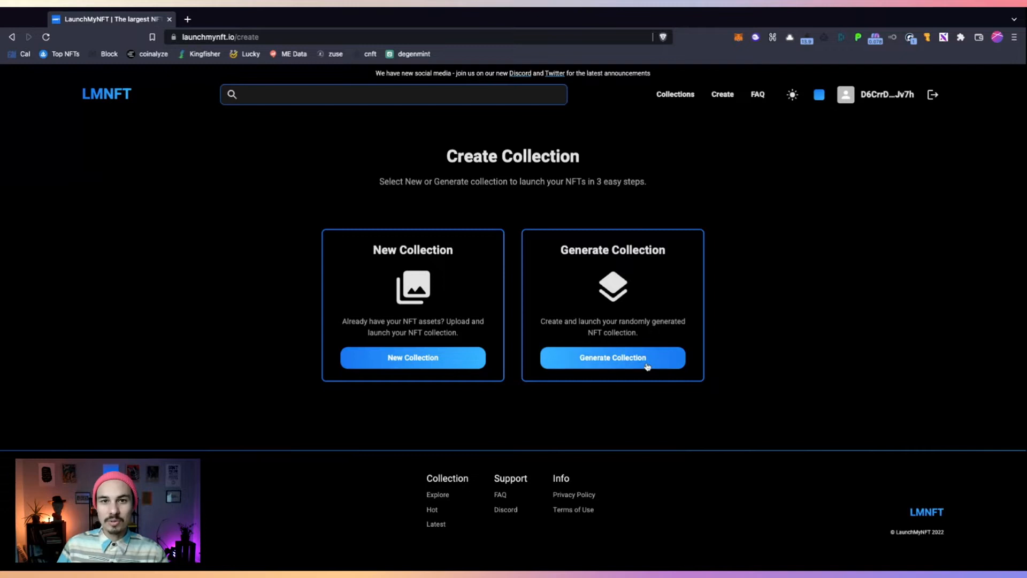
left_click(612, 356)
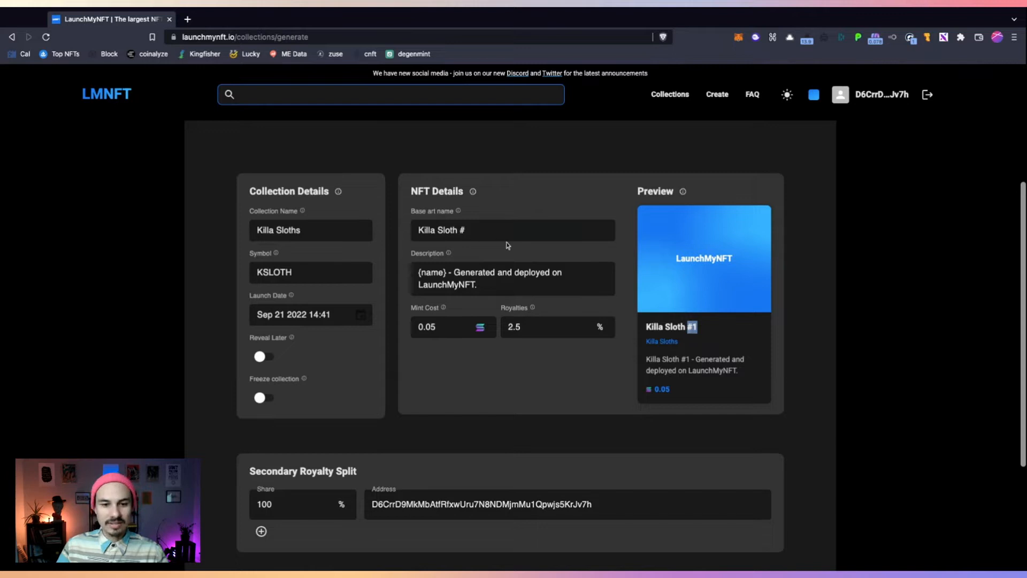
Set the description to '666 sus af Killa Sloths stalking the Solana blockchain.' and mint cost 0.
left_click(512, 230)
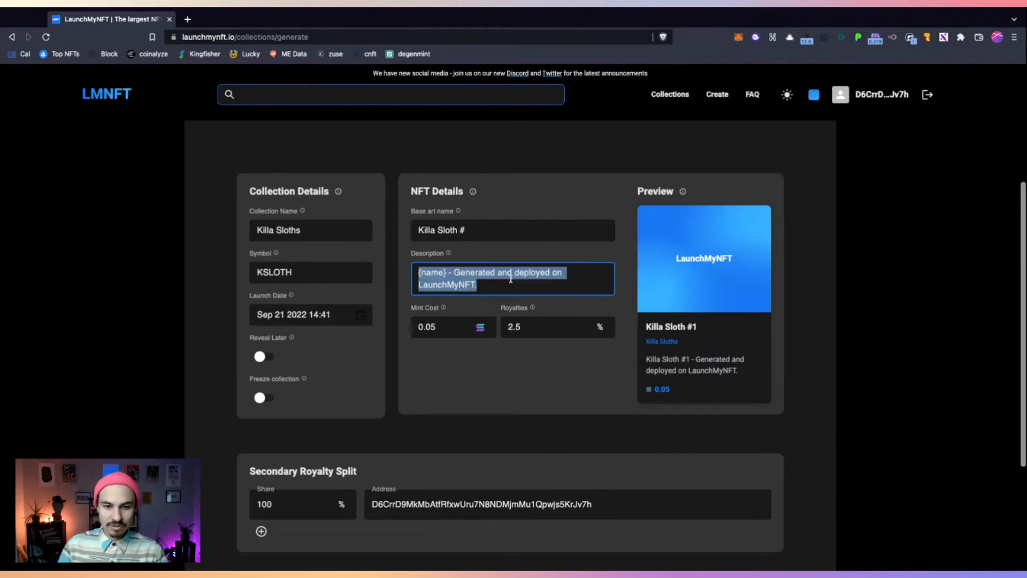
type("666 sus af Killa Sloths stalking the Solana blockchain.")
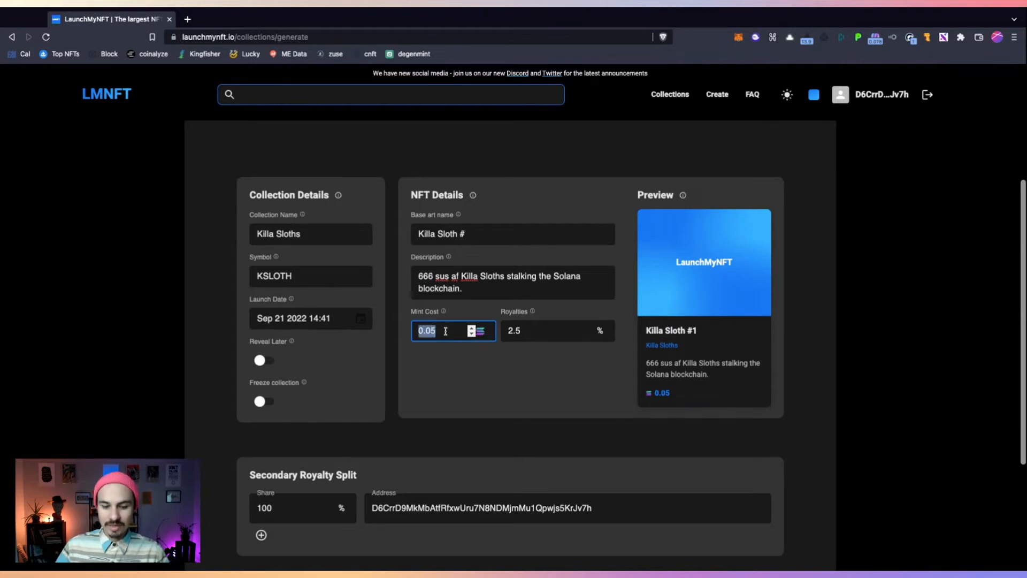
type("0")
left_click(558, 330)
type("6.66")
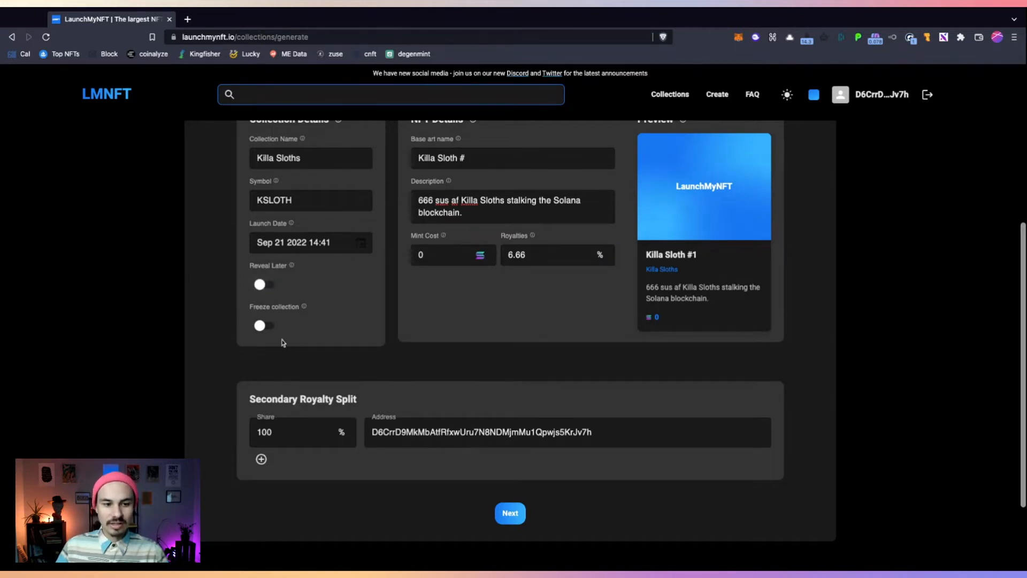
mouse_move(303, 307)
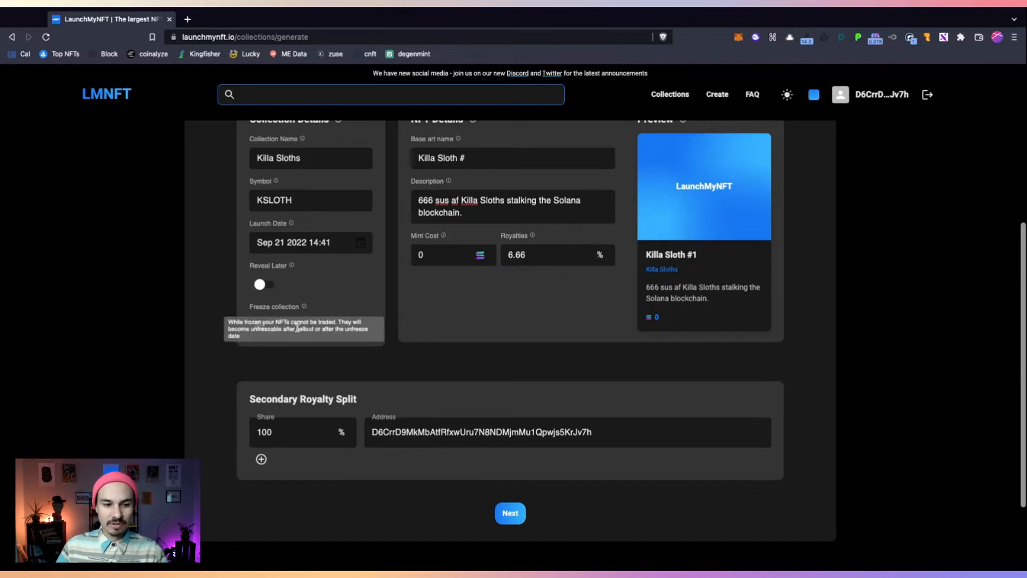
mouse_move(321, 308)
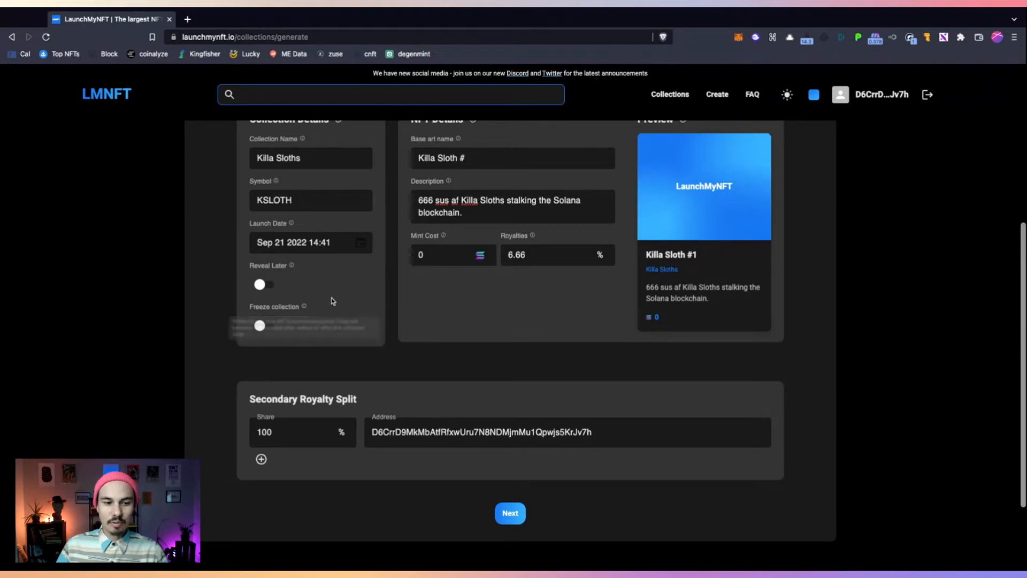
Leave collection freezing off and keep a single royalty split recipient.
left_click(260, 326)
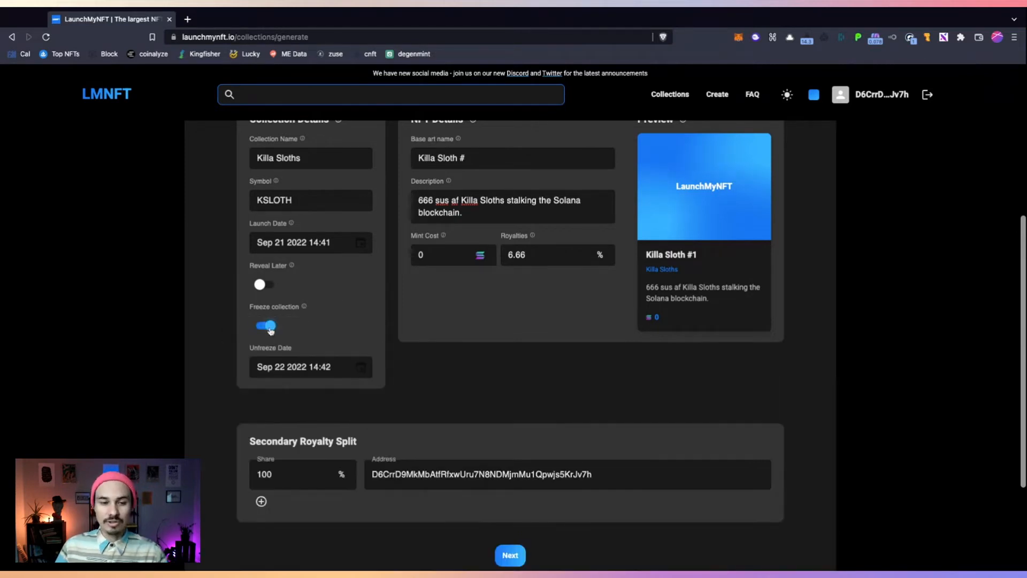
left_click(265, 325)
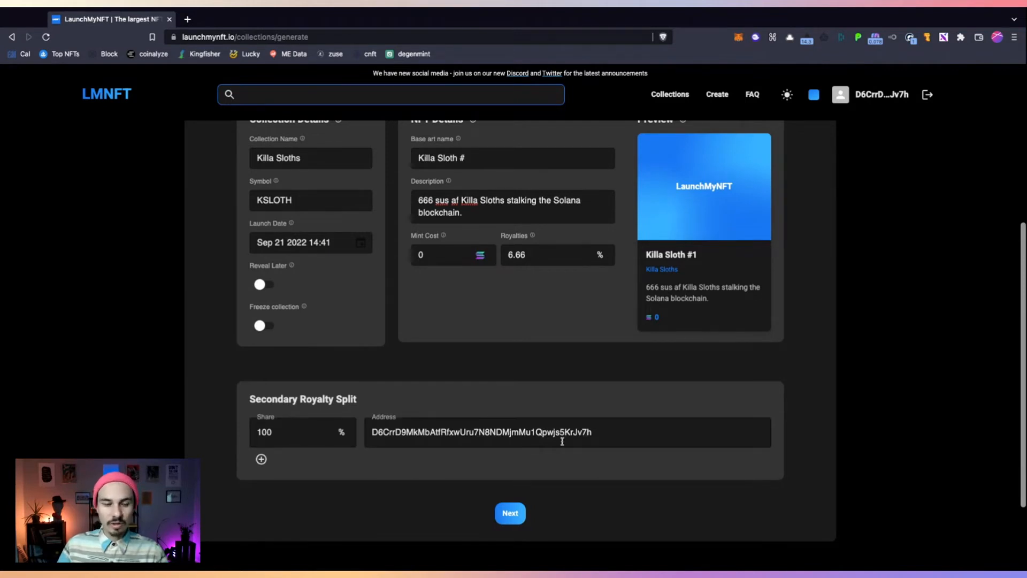
left_click(261, 458)
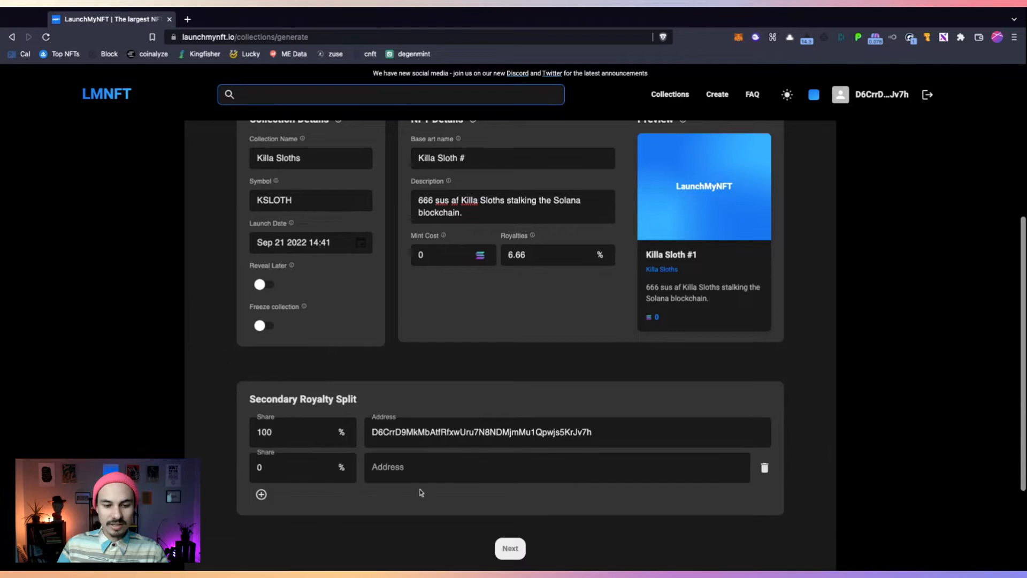
left_click(764, 467)
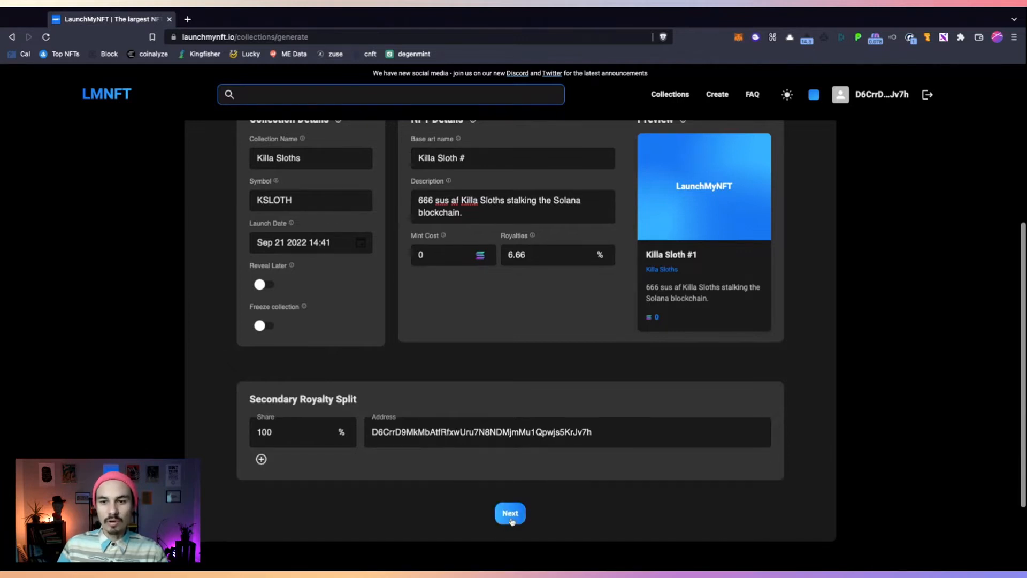
Save the collection details and move on to the generator's input-folder step.
left_click(509, 513)
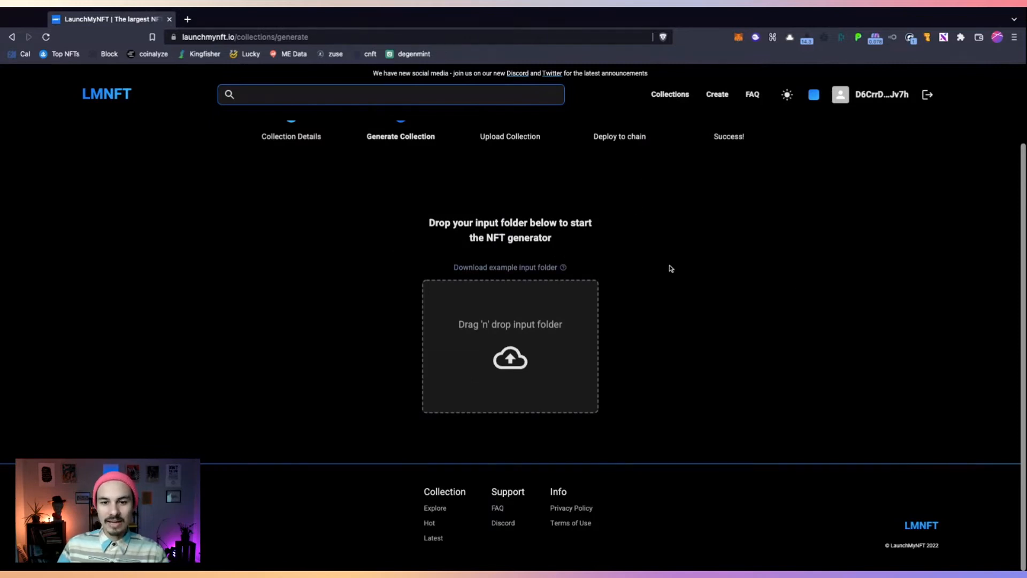
mouse_move(490, 286)
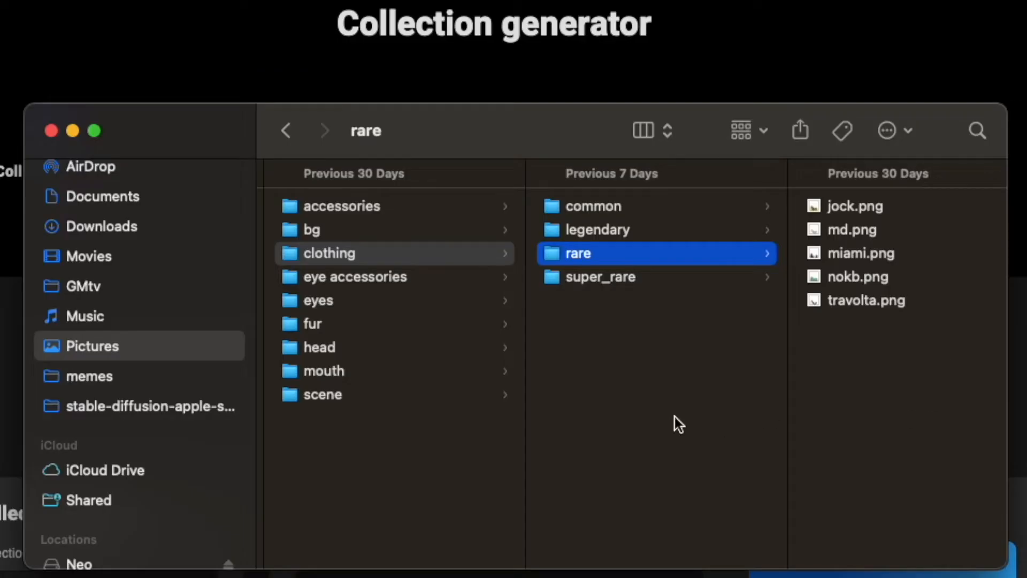
Browse the accessories, clothing common/legendary/rare, and head common trait folders in Finder.
left_click(343, 205)
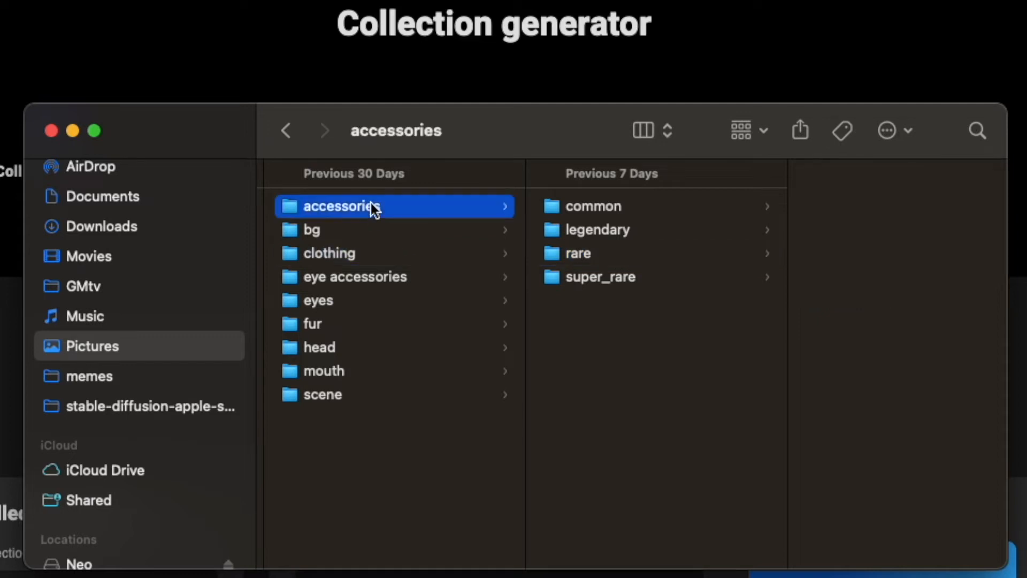
left_click(593, 205)
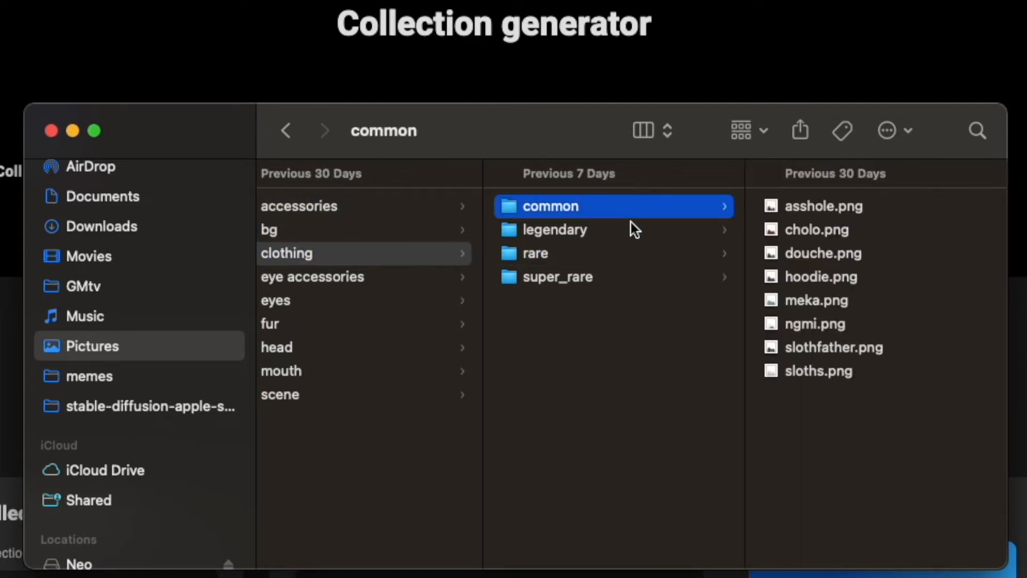
left_click(557, 230)
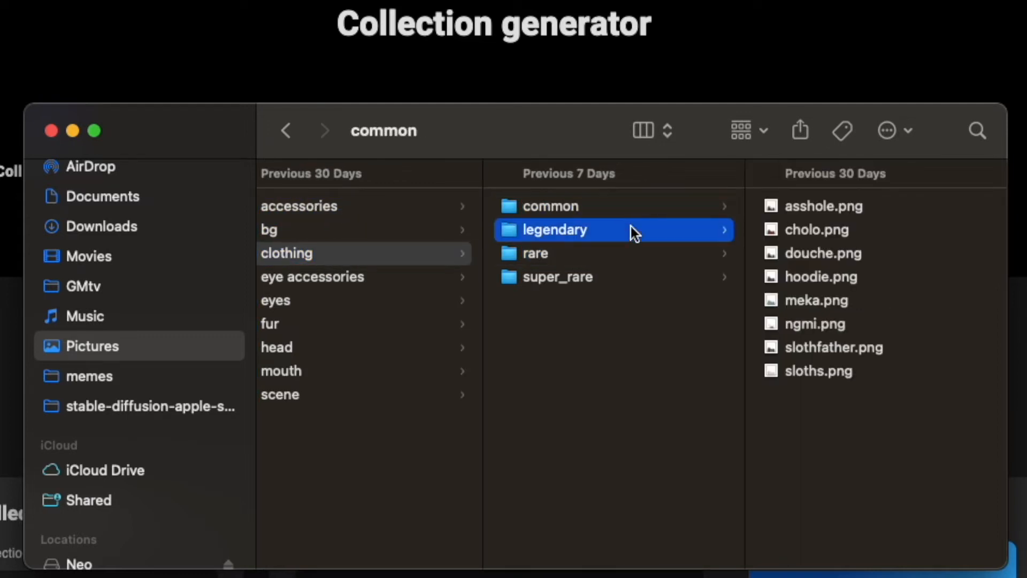
left_click(557, 253)
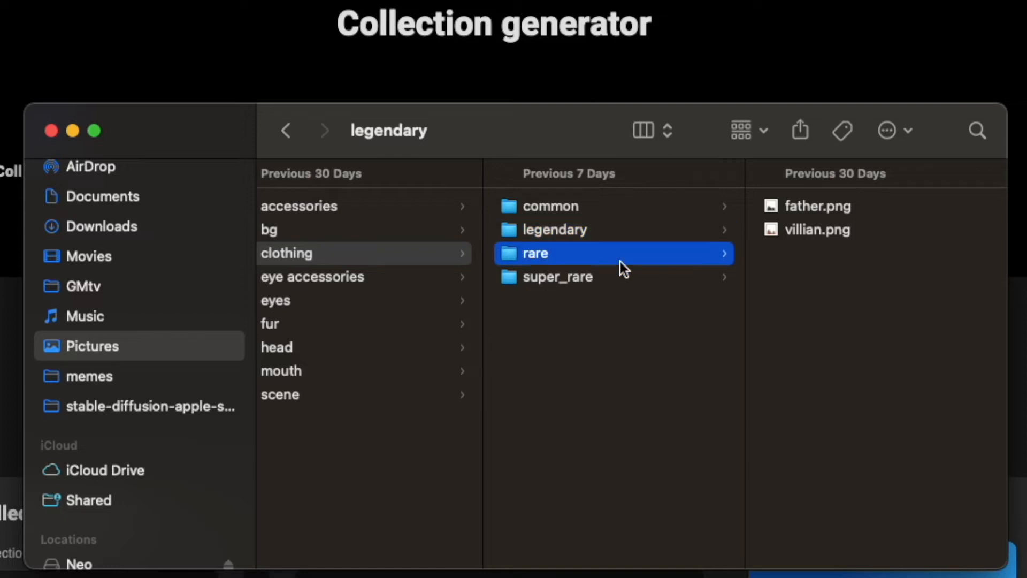
left_click(550, 205)
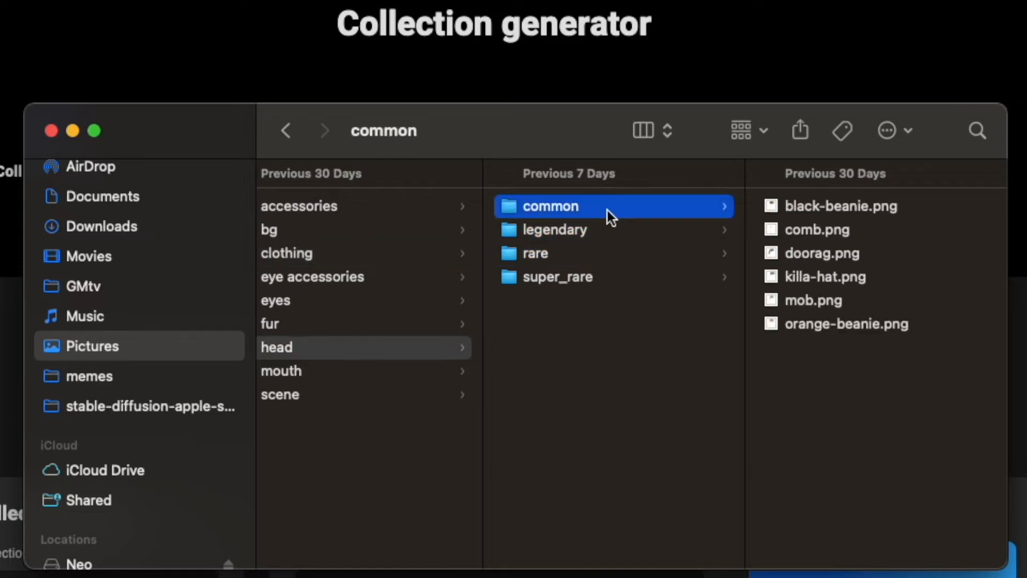
mouse_move(656, 285)
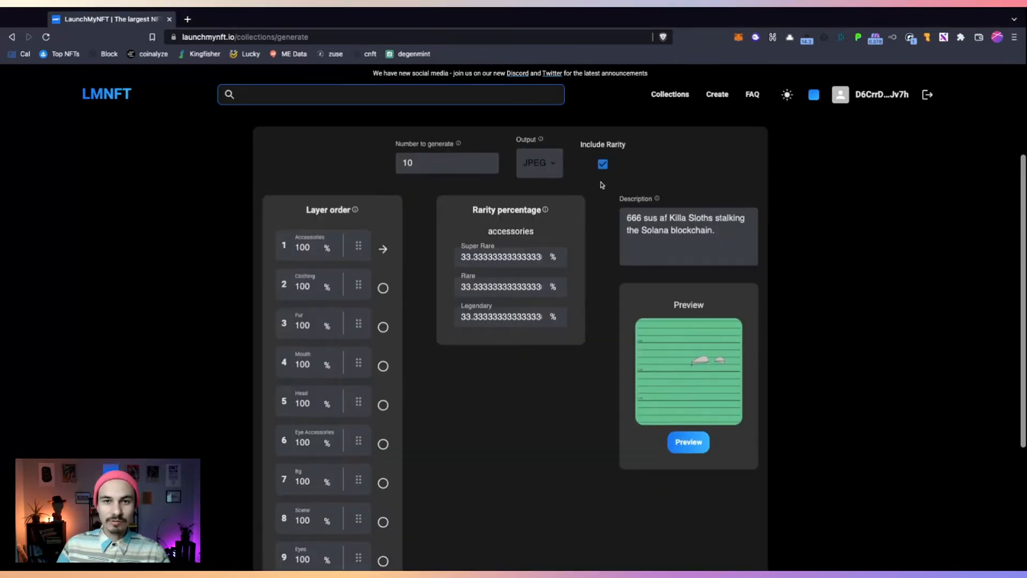
Set the generator to produce 666 items with PNG output.
scroll("down", 3)
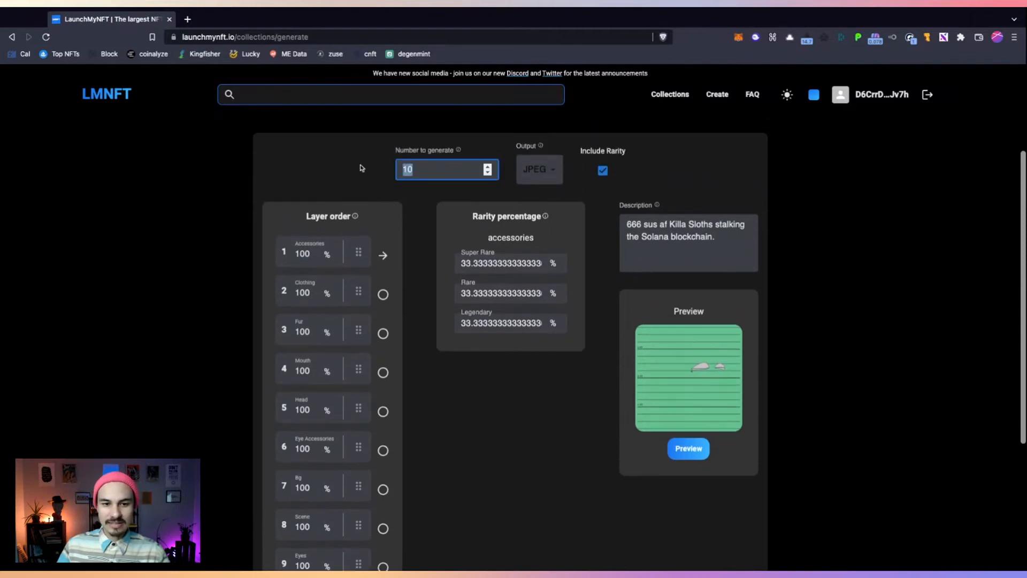
type("666")
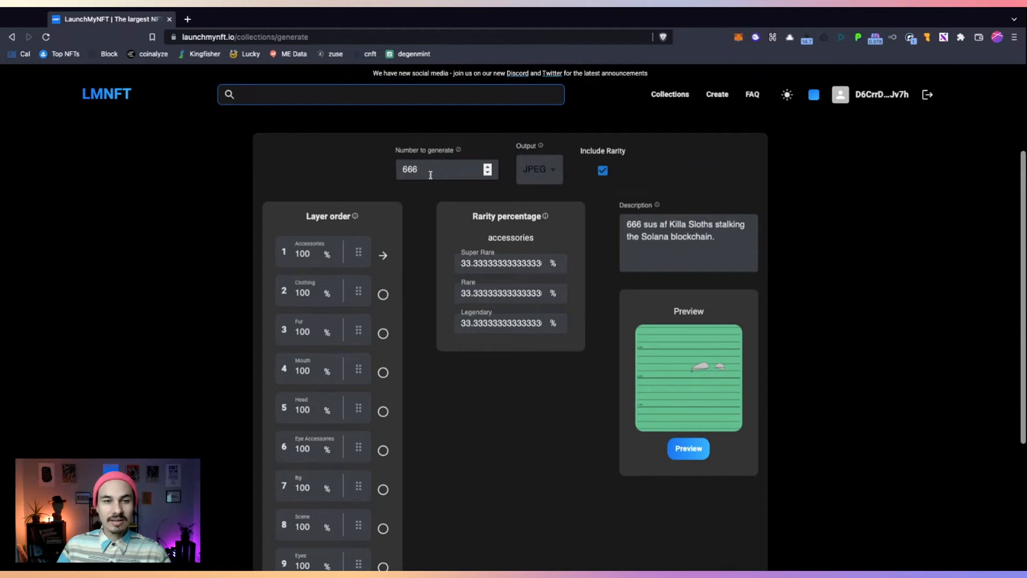
left_click(538, 169)
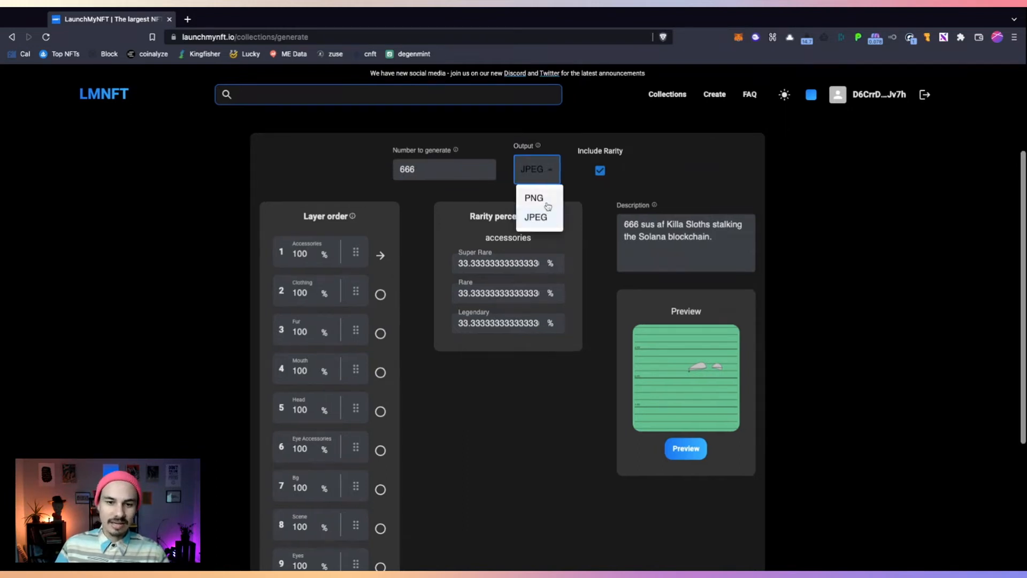
left_click(533, 198)
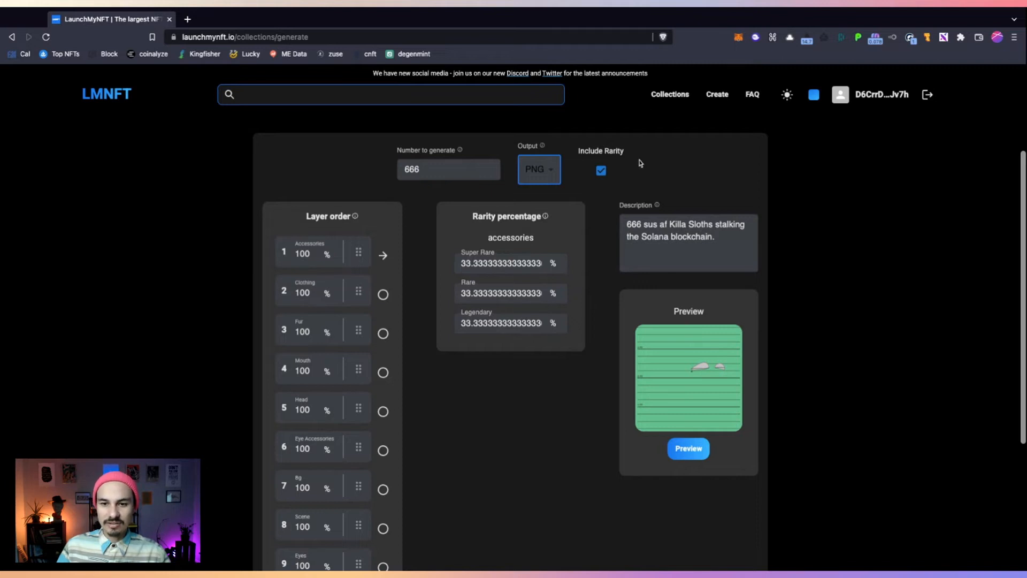
scroll("down", 3)
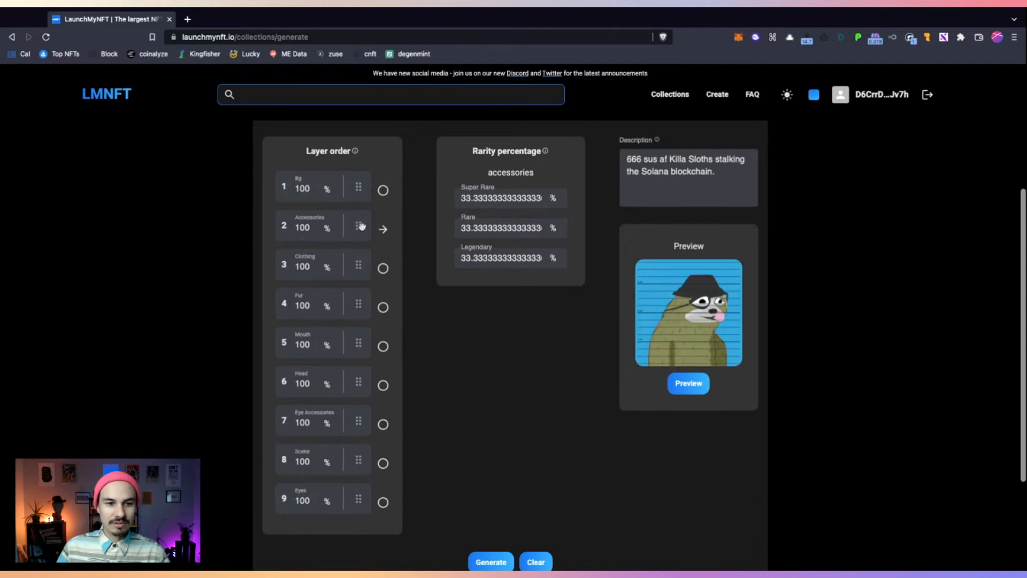
scroll("down", 3)
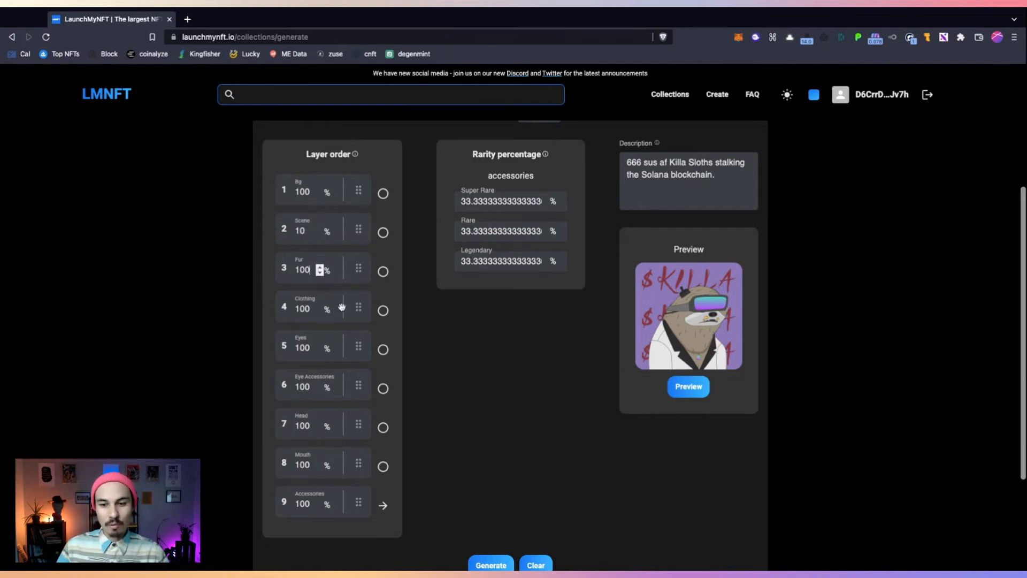
Set the Head layer's percentage to 60%.
scroll("down", 3)
type("70")
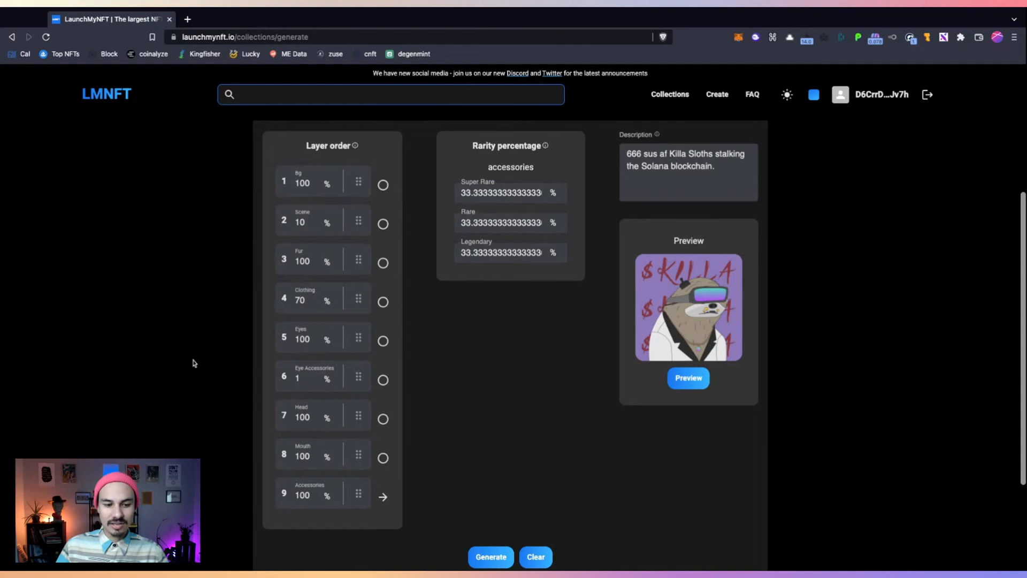
left_click(305, 378)
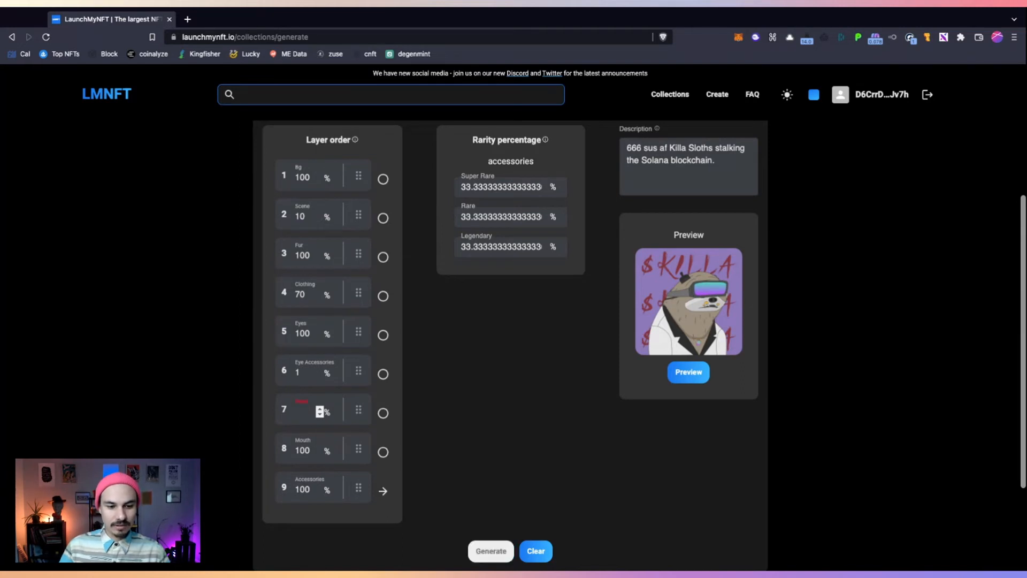
type("60")
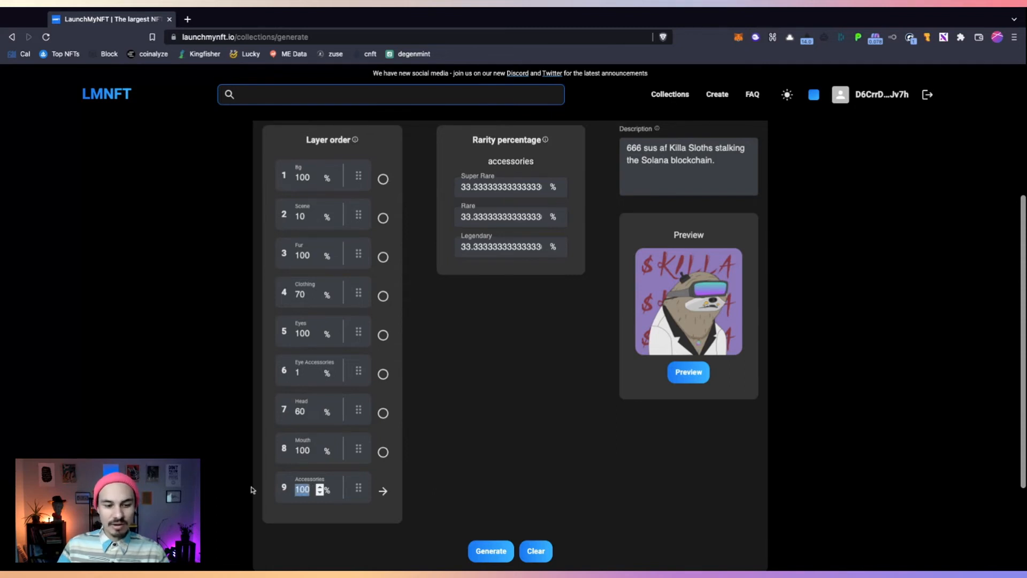
mouse_move(523, 417)
type("10")
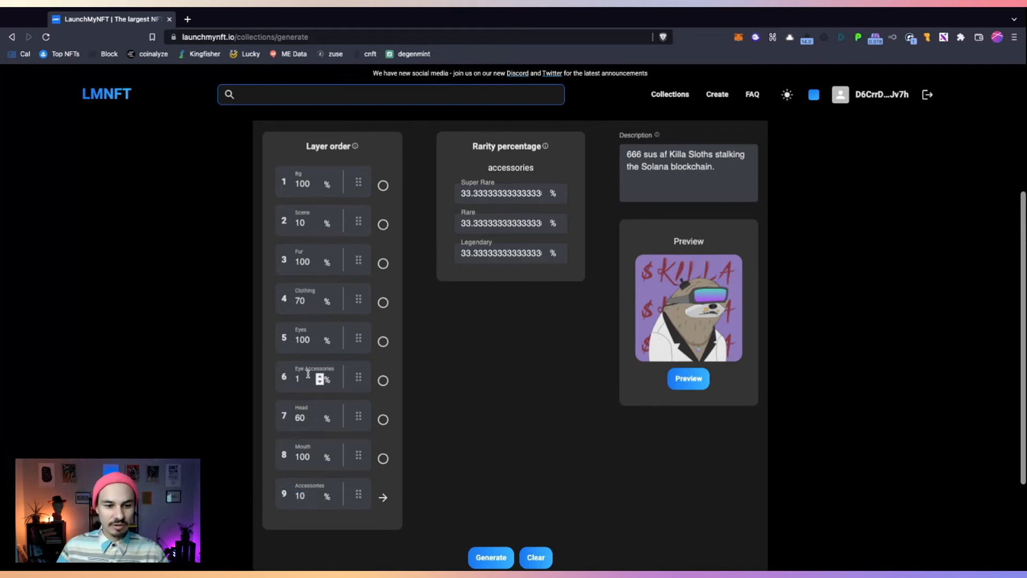
Review the rarity tiers of the Bg, Clothing, Scene, Head and Mouth layers.
left_click(383, 184)
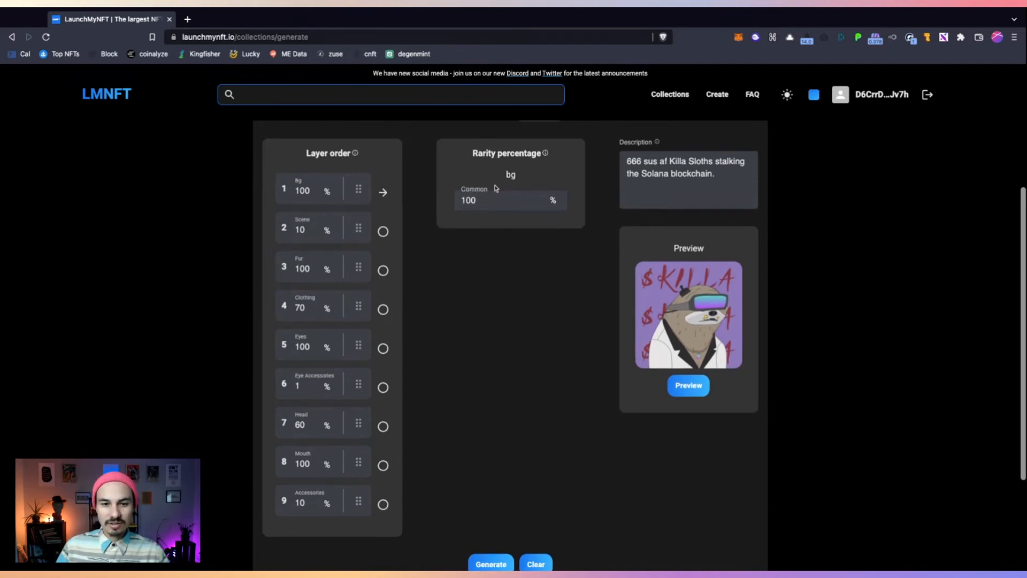
left_click(504, 200)
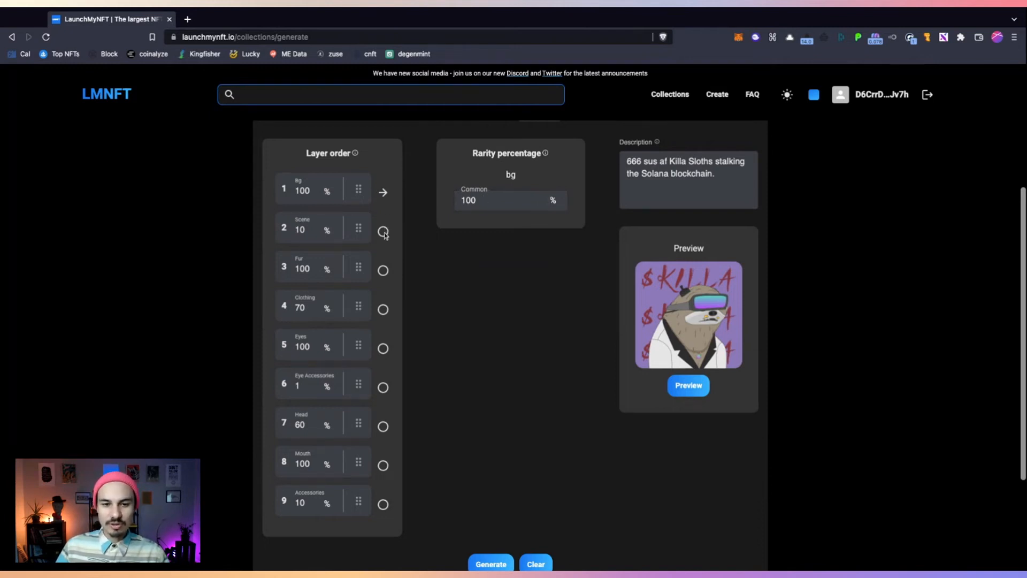
left_click(383, 231)
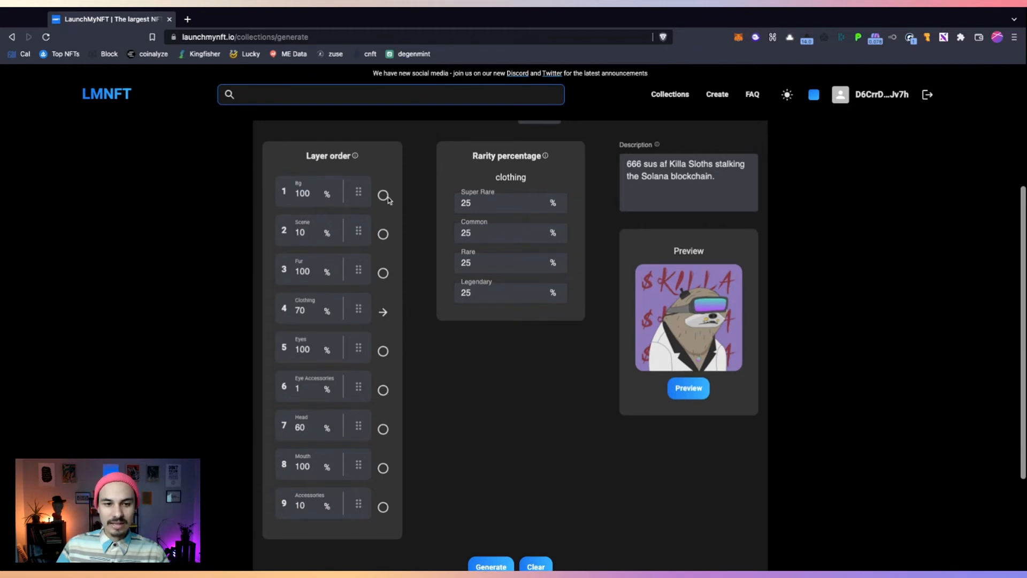
left_click(383, 234)
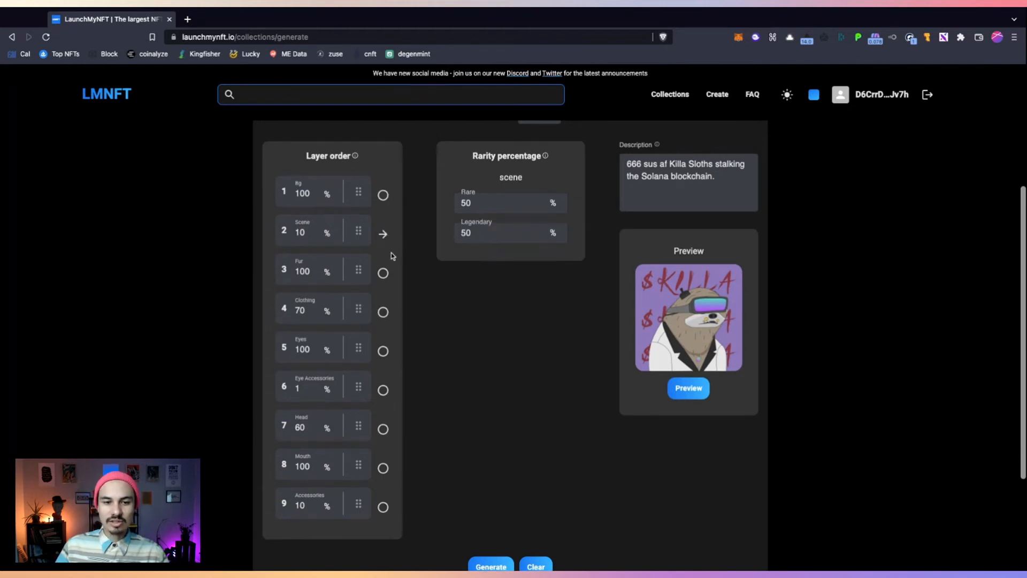
left_click(505, 202)
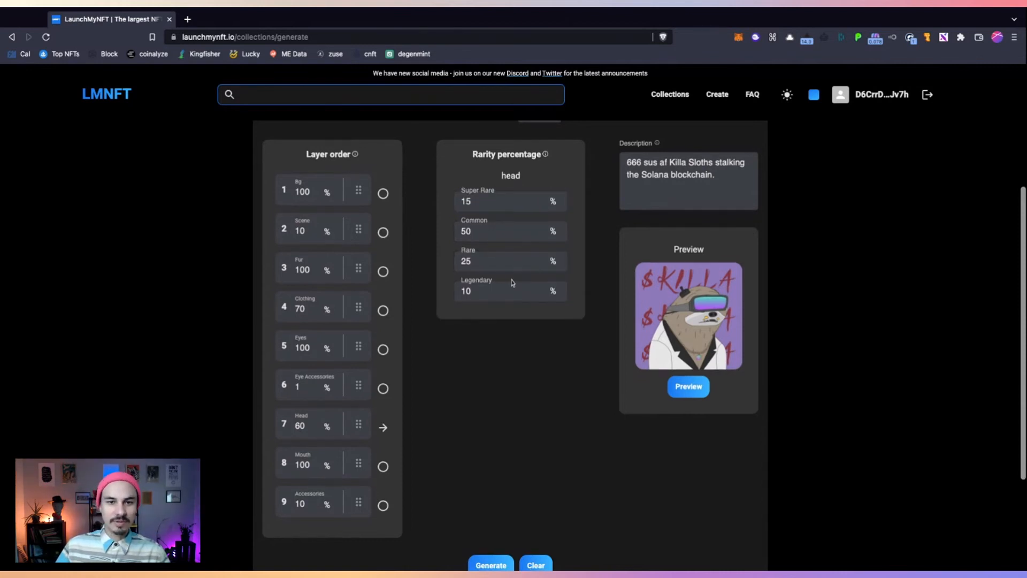
left_click(510, 201)
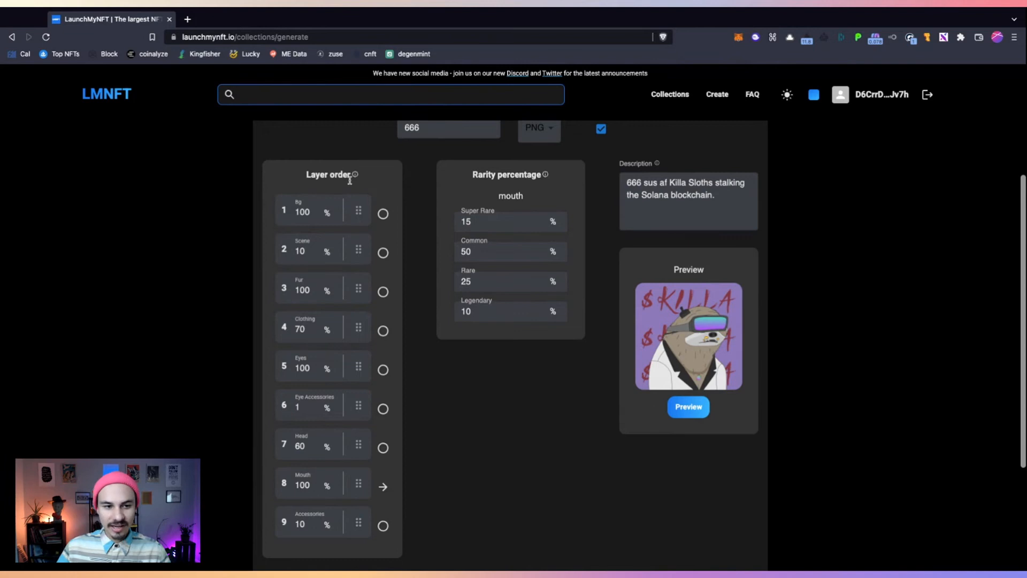
Preview several random sample sloths built from the current layer settings.
left_click(510, 222)
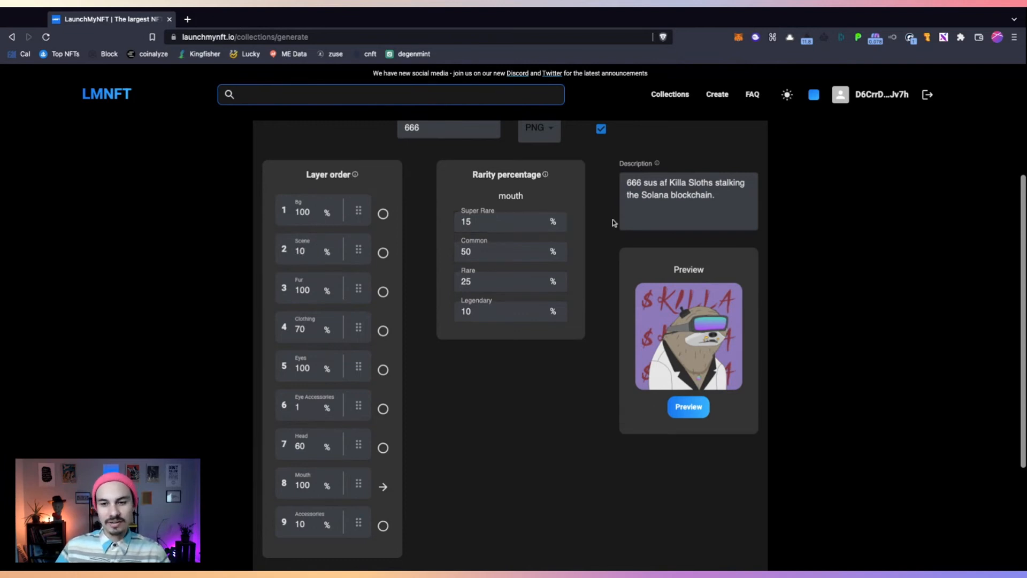
left_click(688, 406)
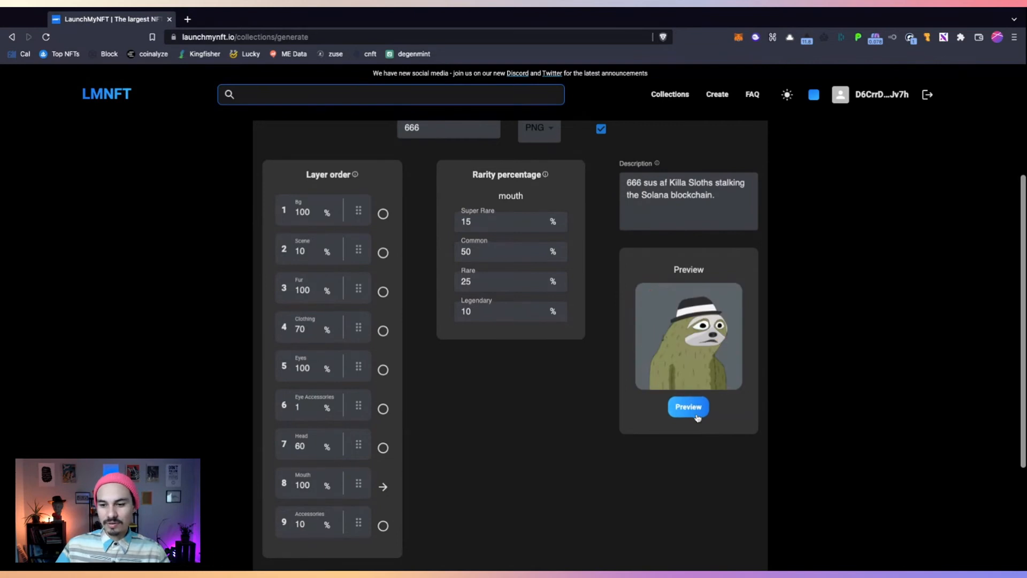
left_click(688, 406)
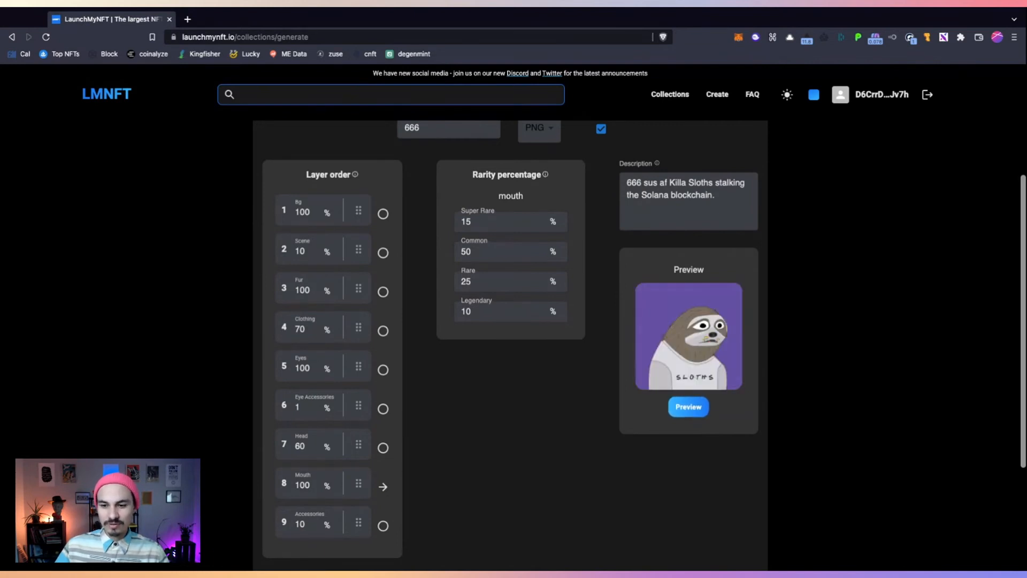
left_click(688, 406)
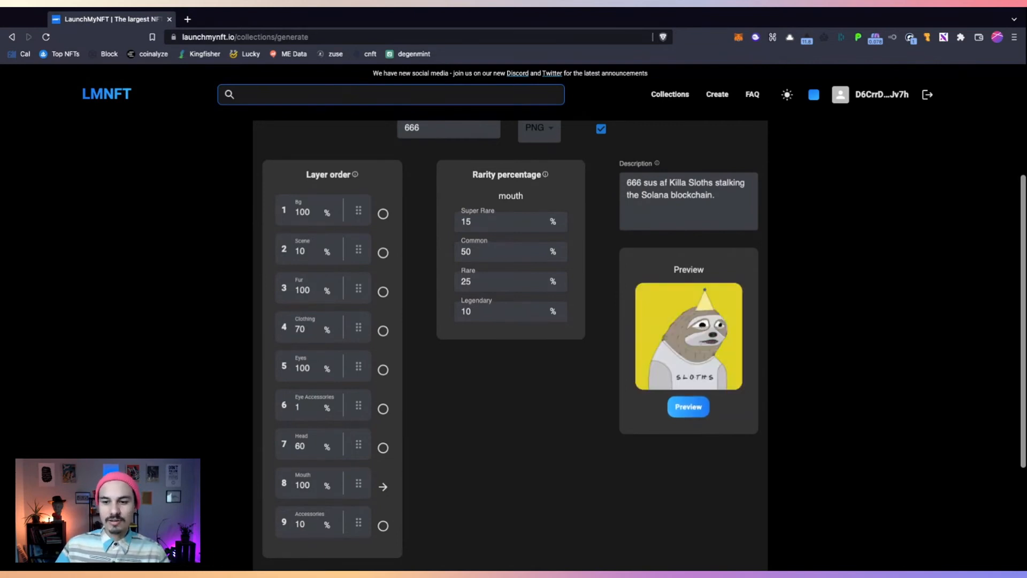
left_click(688, 406)
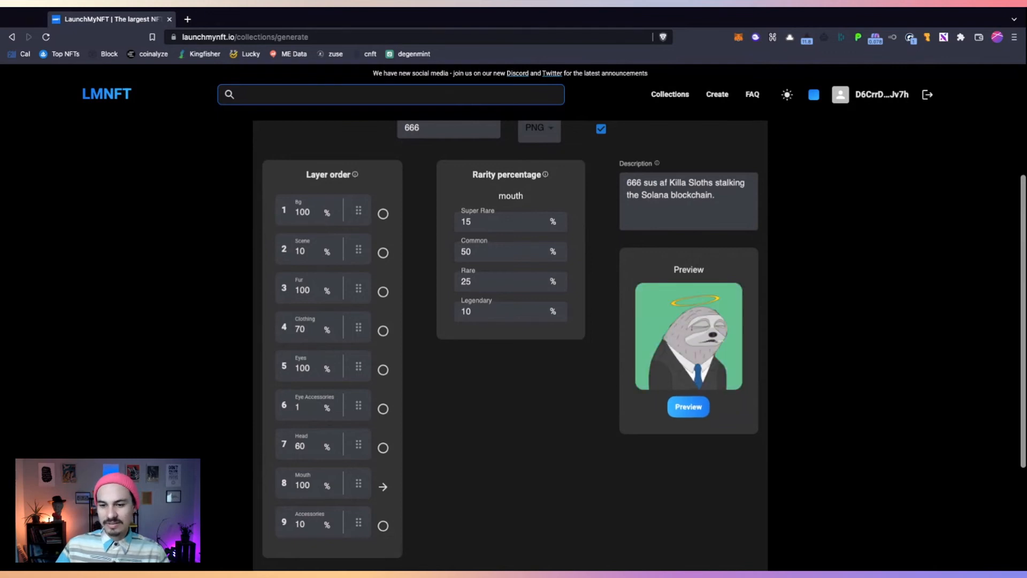
left_click(687, 406)
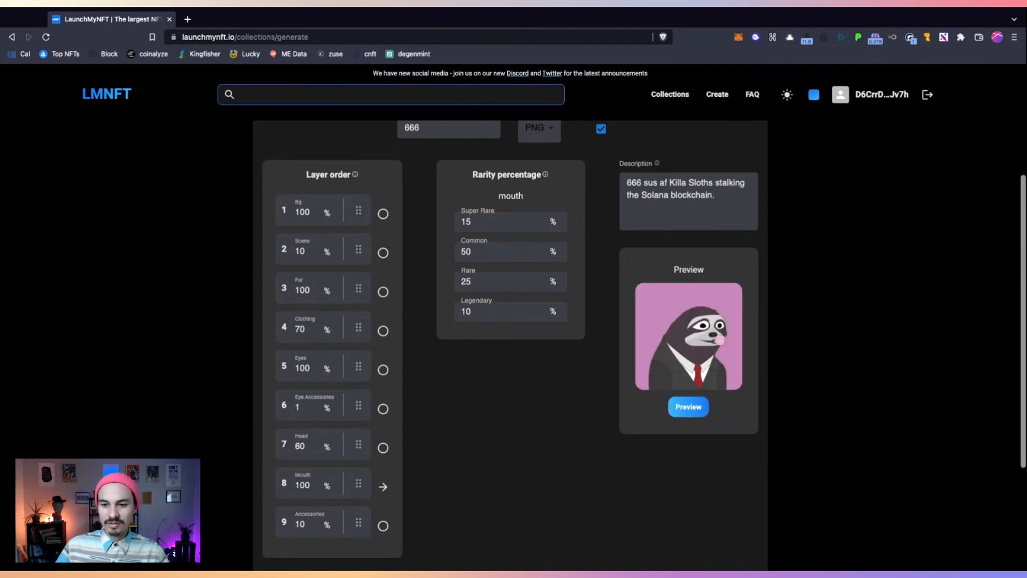
left_click(688, 406)
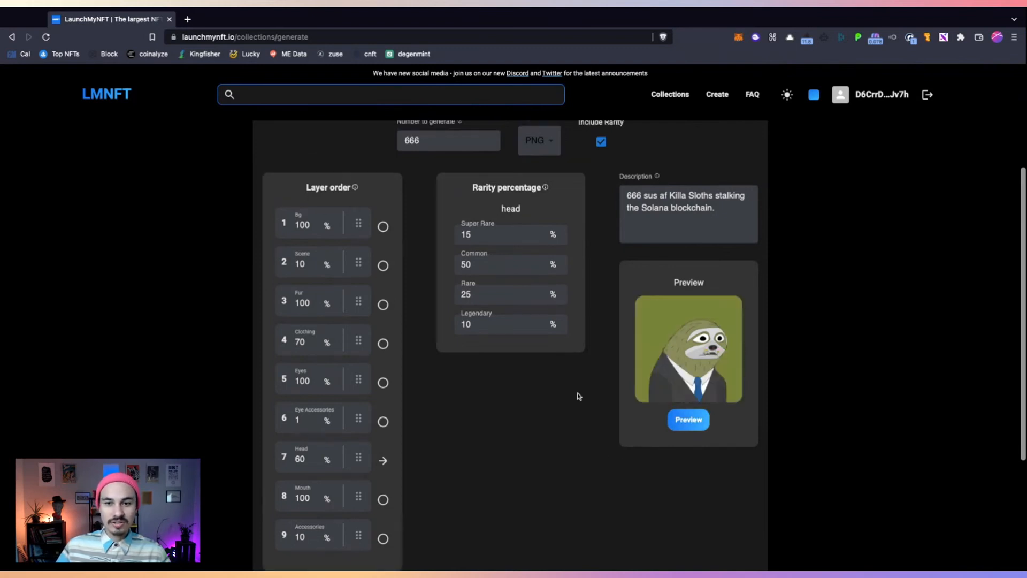
Generate the full Killa Sloths collection of NFTs.
scroll("down", 3)
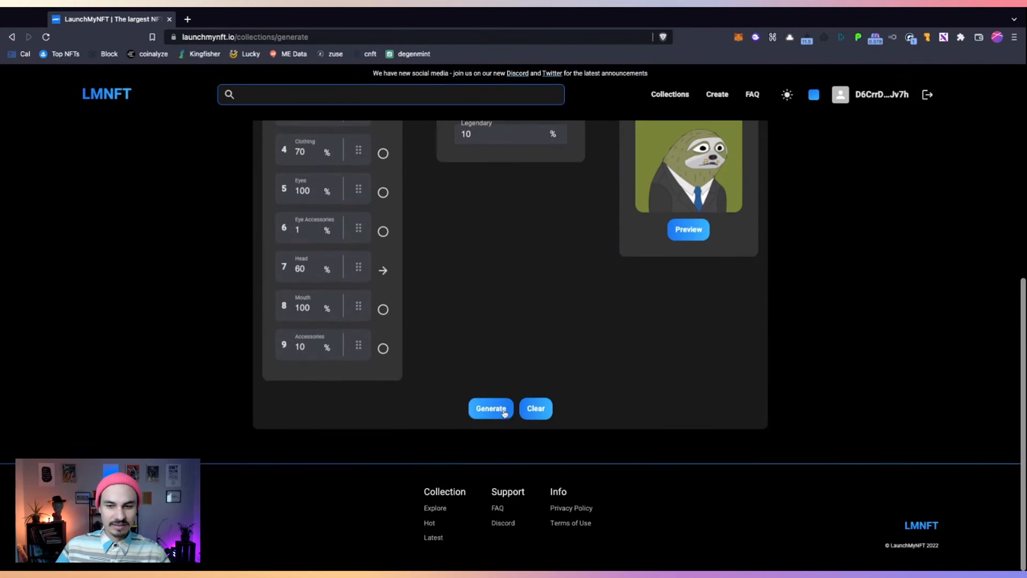
left_click(490, 409)
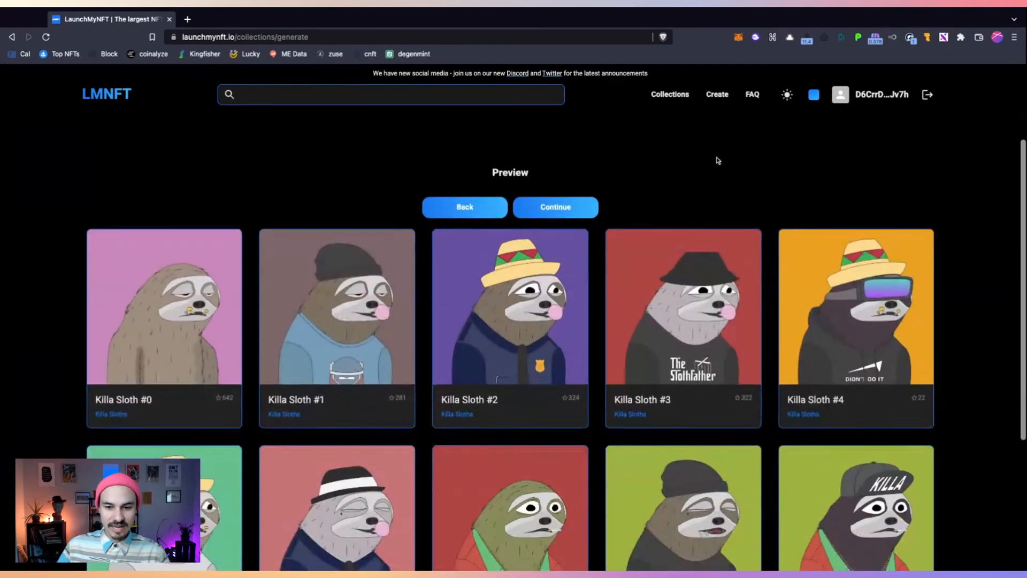
scroll("down", 3)
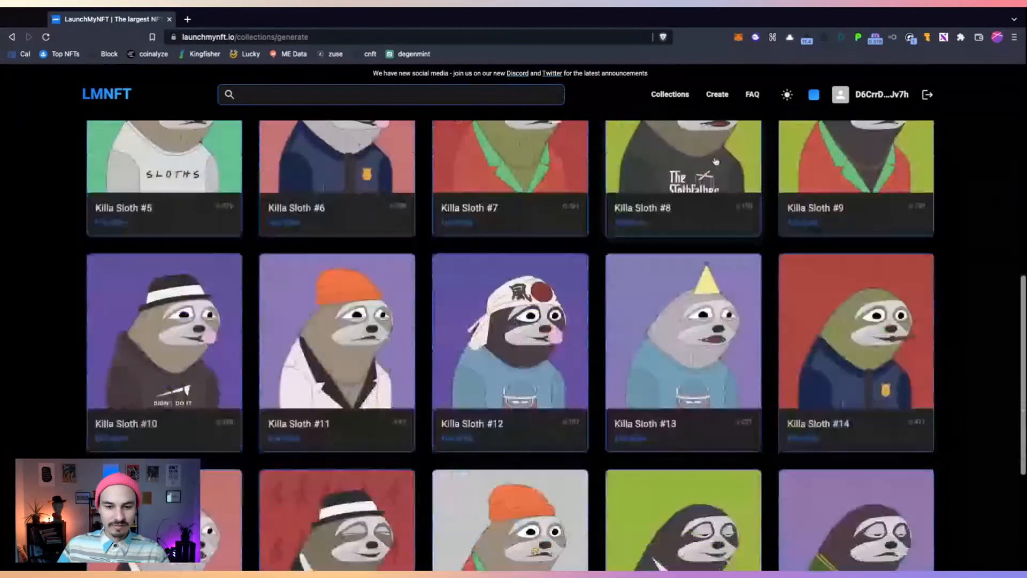
scroll("down", 3)
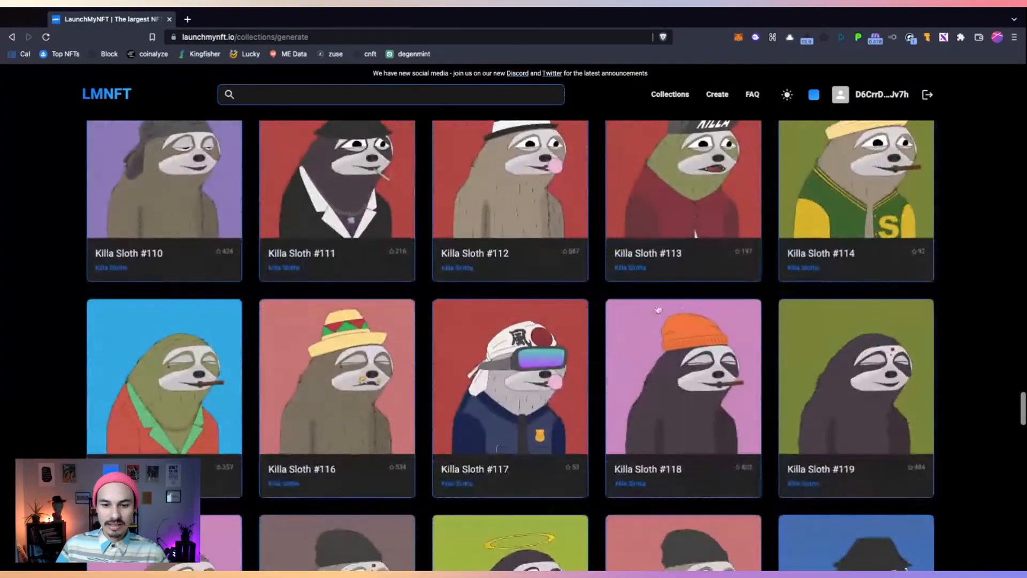
left_click(510, 375)
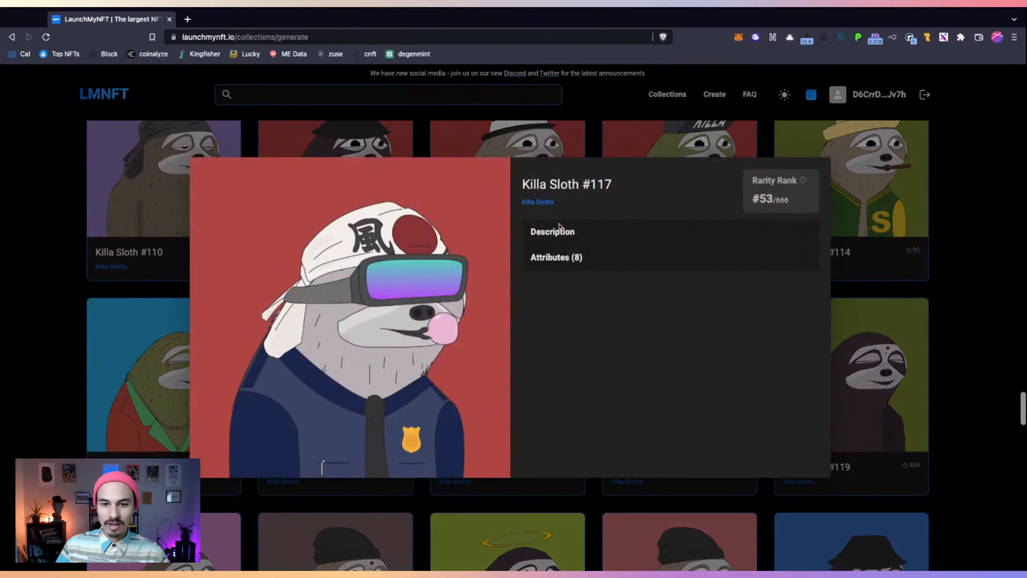
left_click(556, 257)
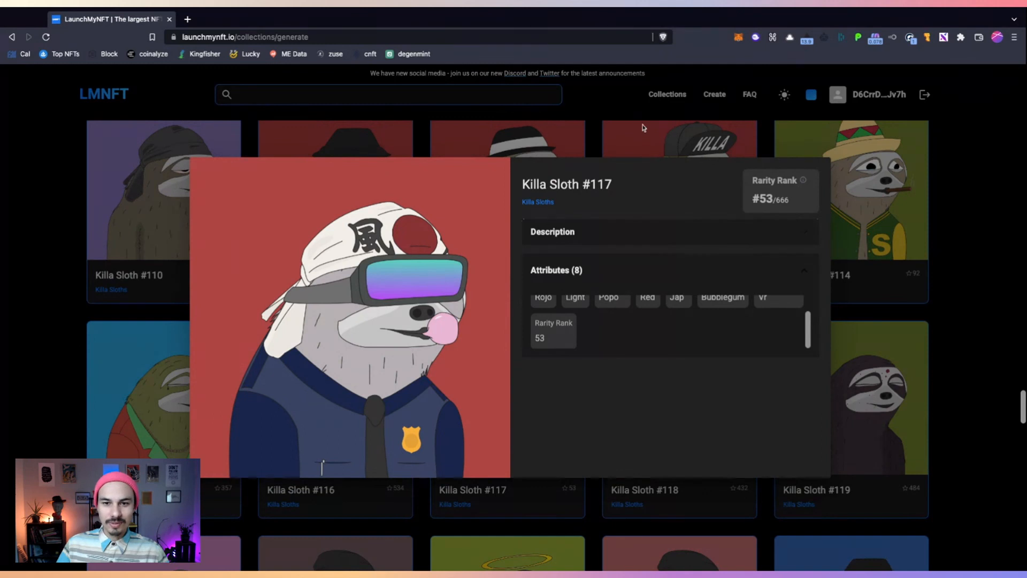
mouse_move(653, 143)
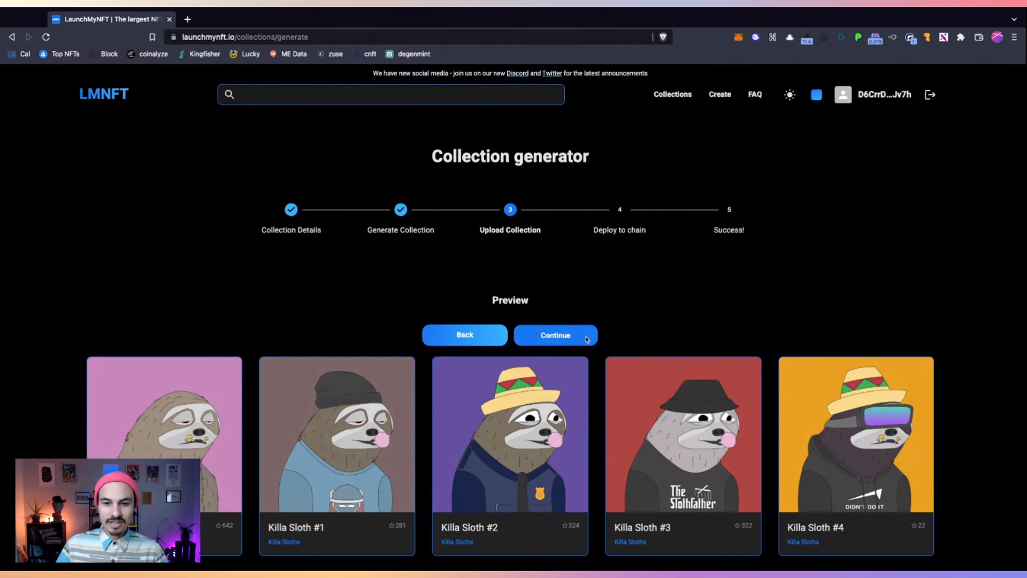
Upload the Killa Sloths collection, deploy it to Solana, and open its mint page showing 0/666.
left_click(554, 335)
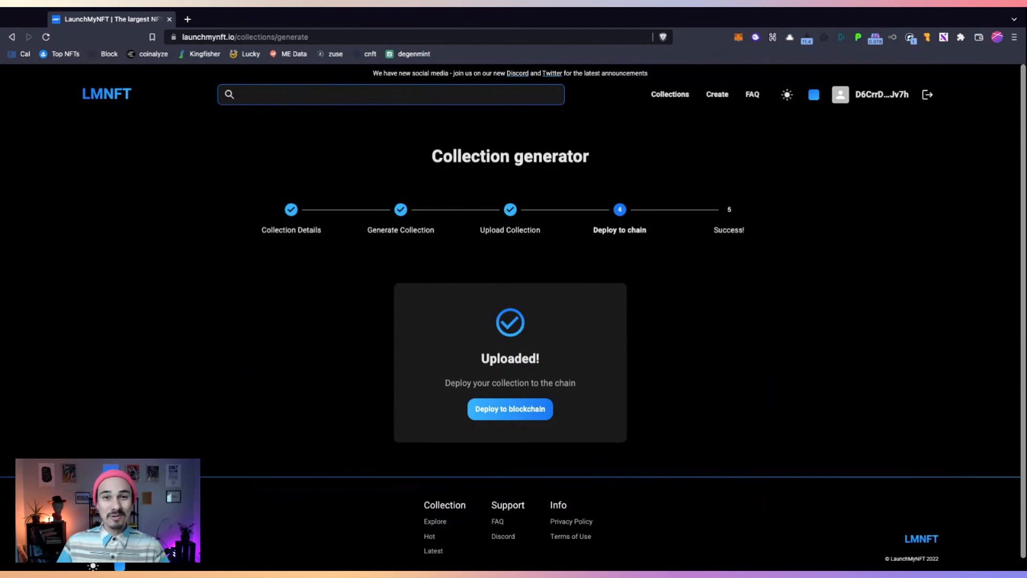
left_click(510, 408)
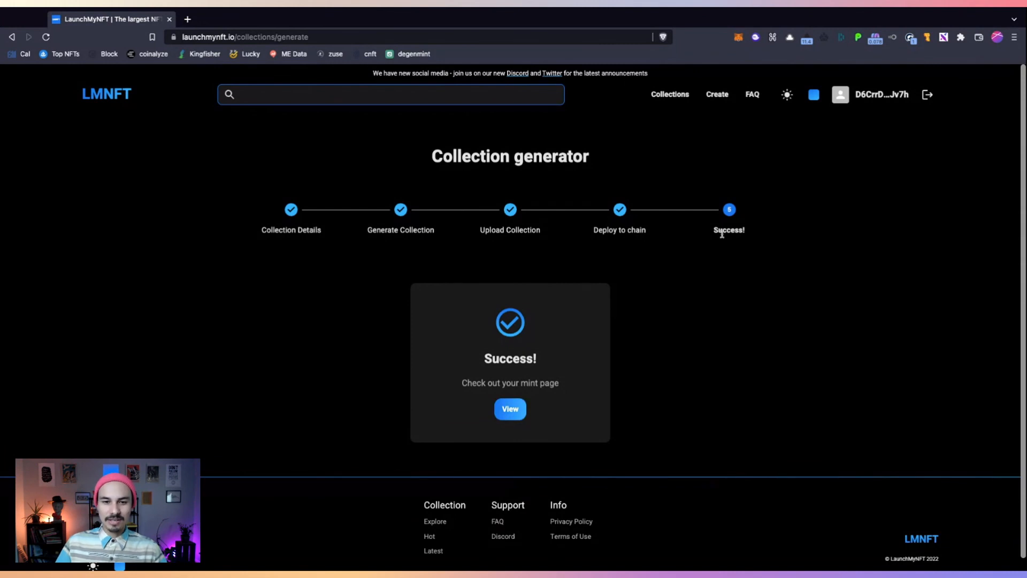
left_click(510, 408)
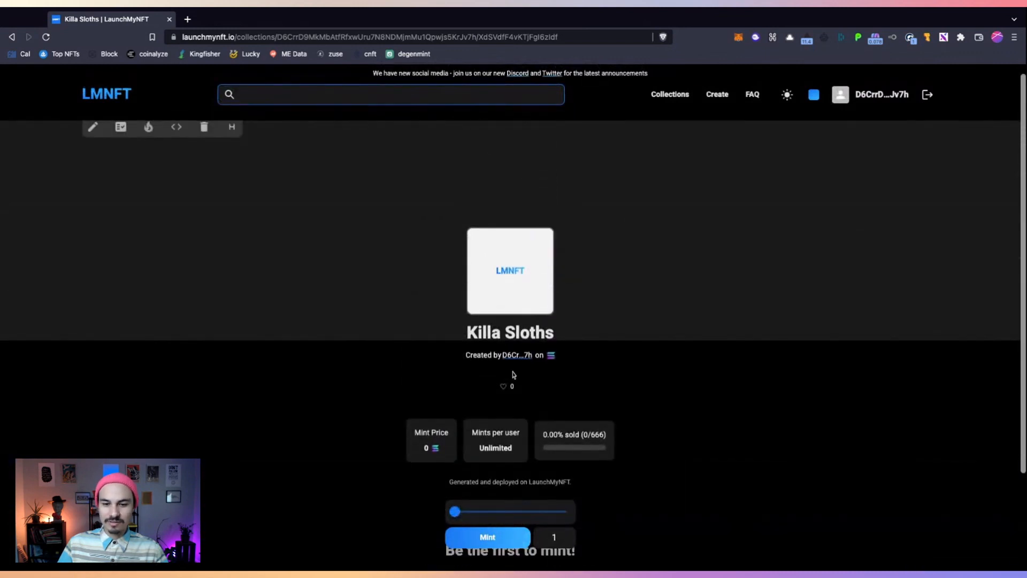
scroll("down", 3)
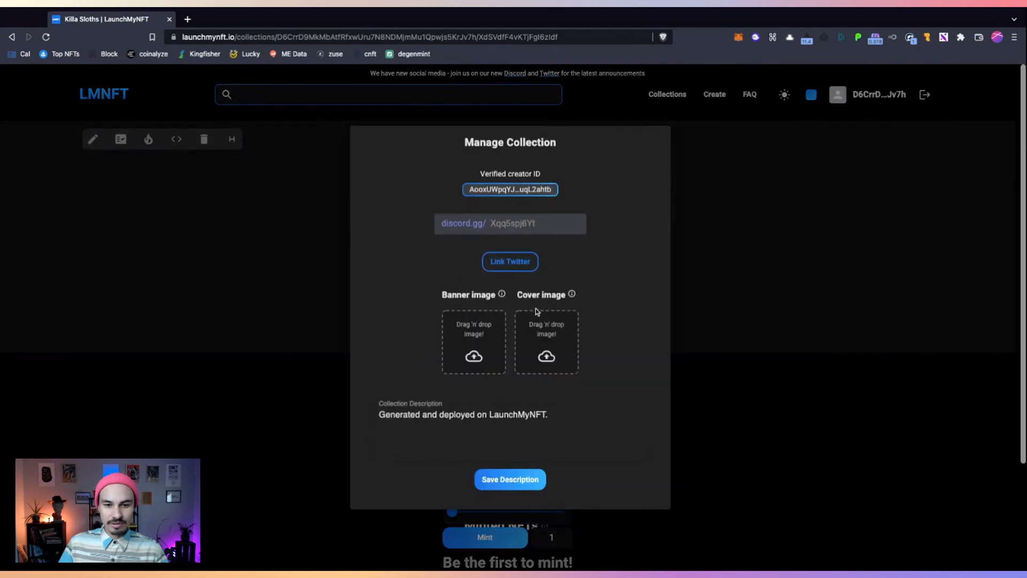
mouse_move(564, 347)
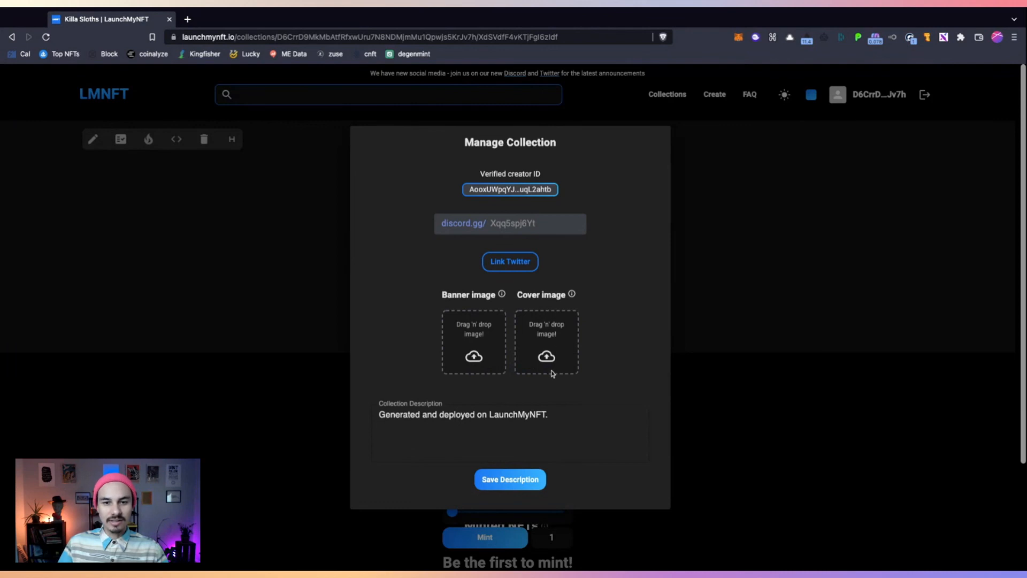
mouse_move(487, 211)
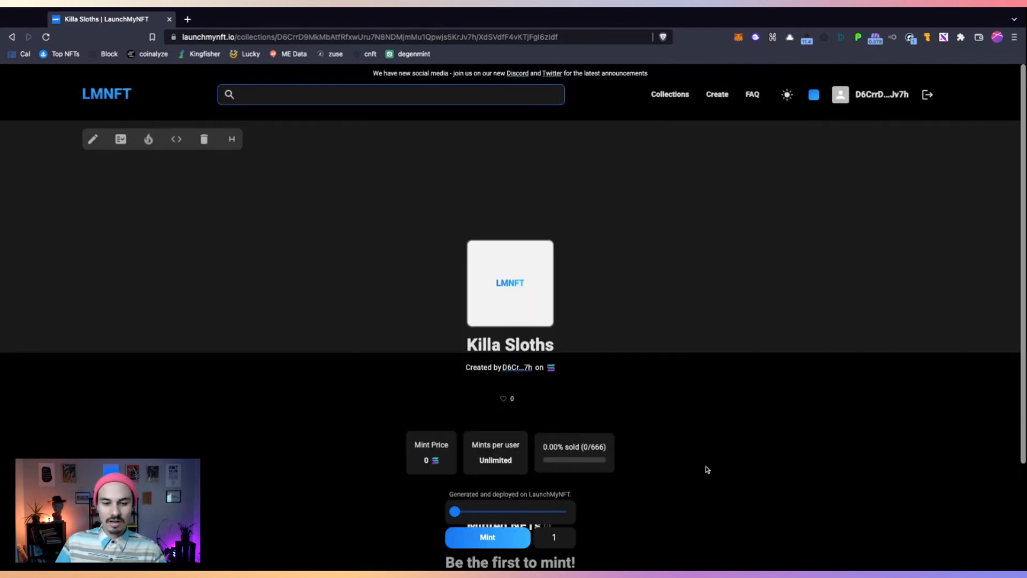
scroll("down", 3)
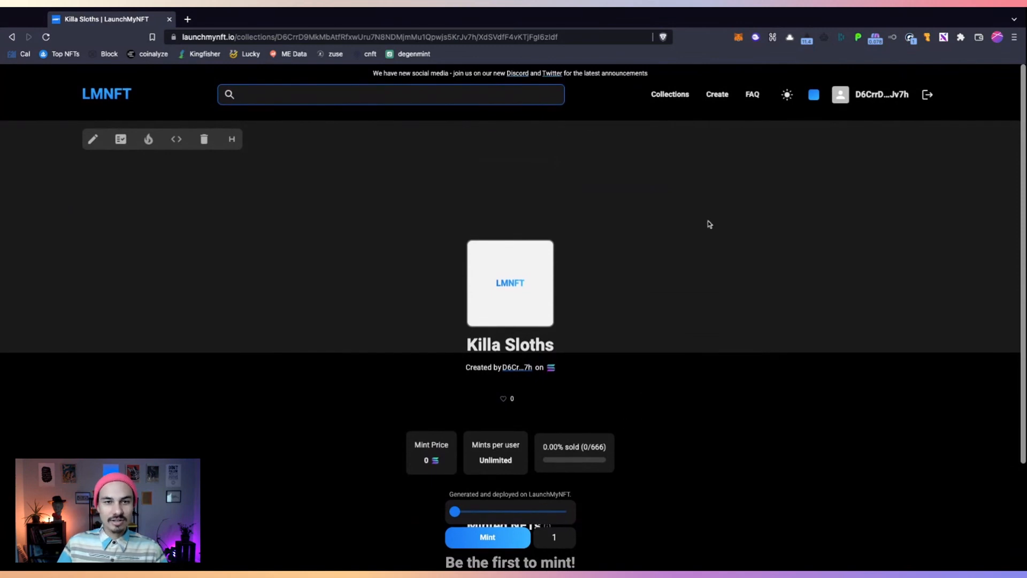
scroll("down", 3)
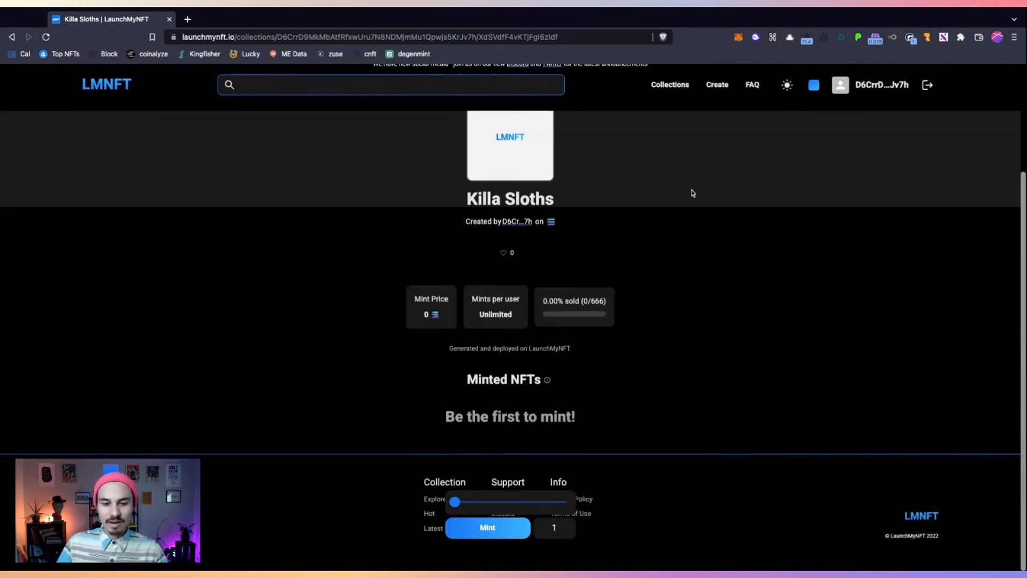